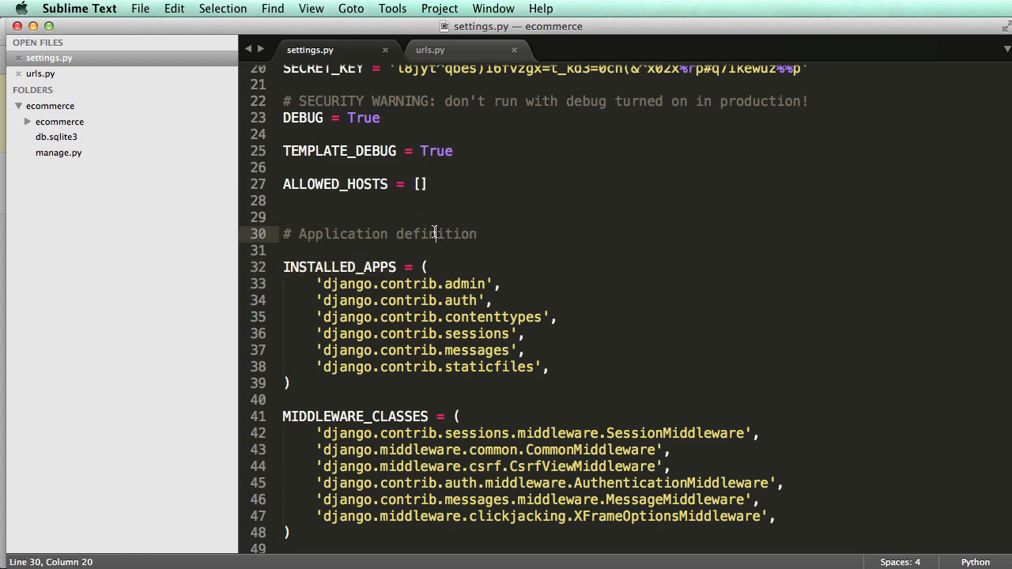
mouse_move(377, 277)
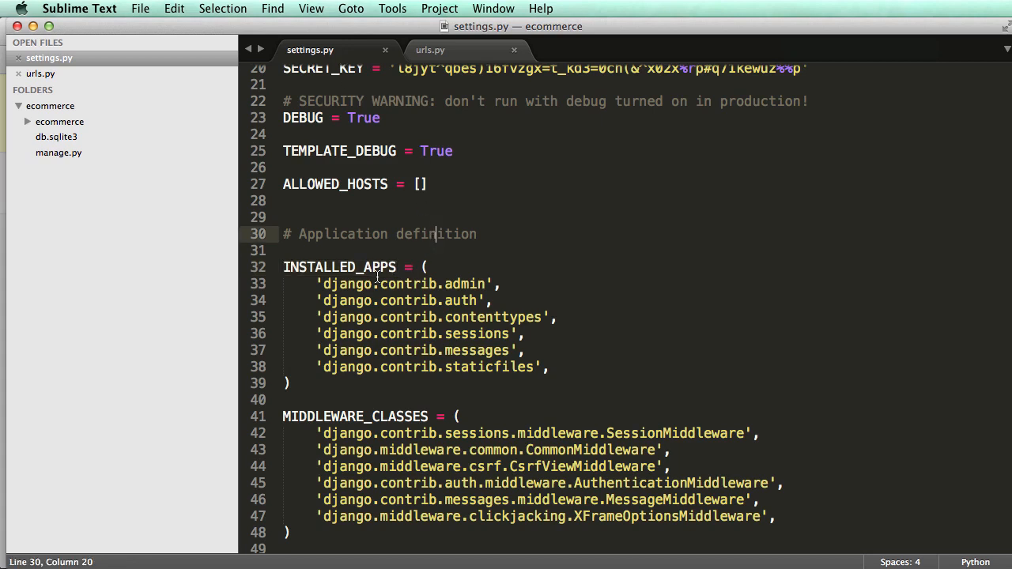
Review INSTALLED_APPS in settings.py and the existing patterns in urls.py
click(411, 285)
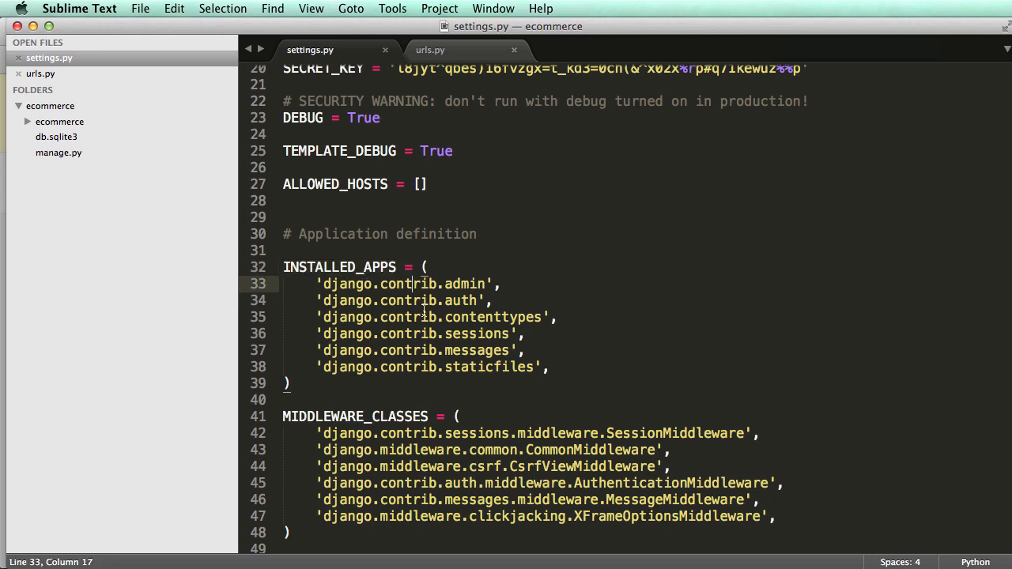
mouse_move(440, 335)
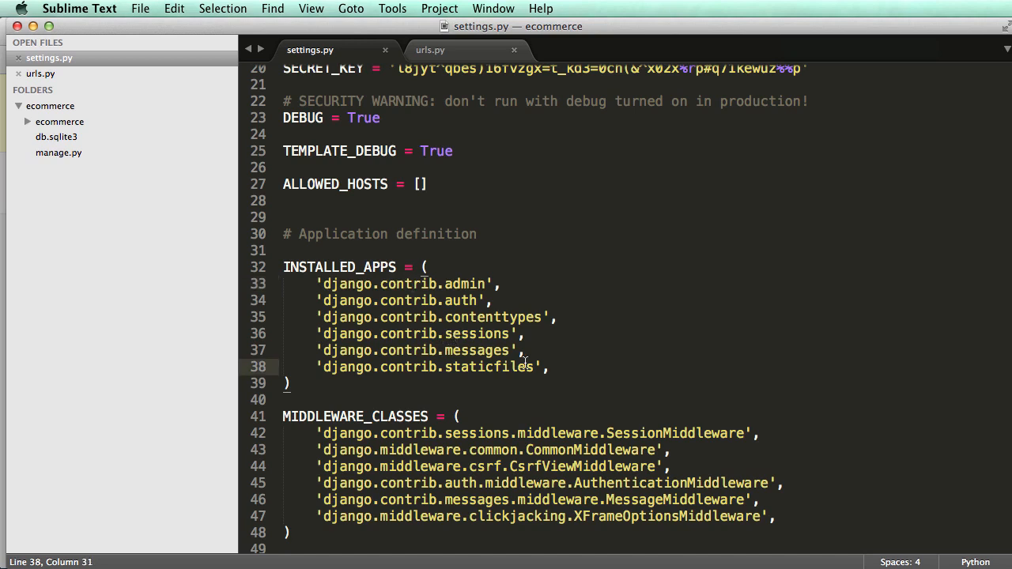
mouse_move(534, 363)
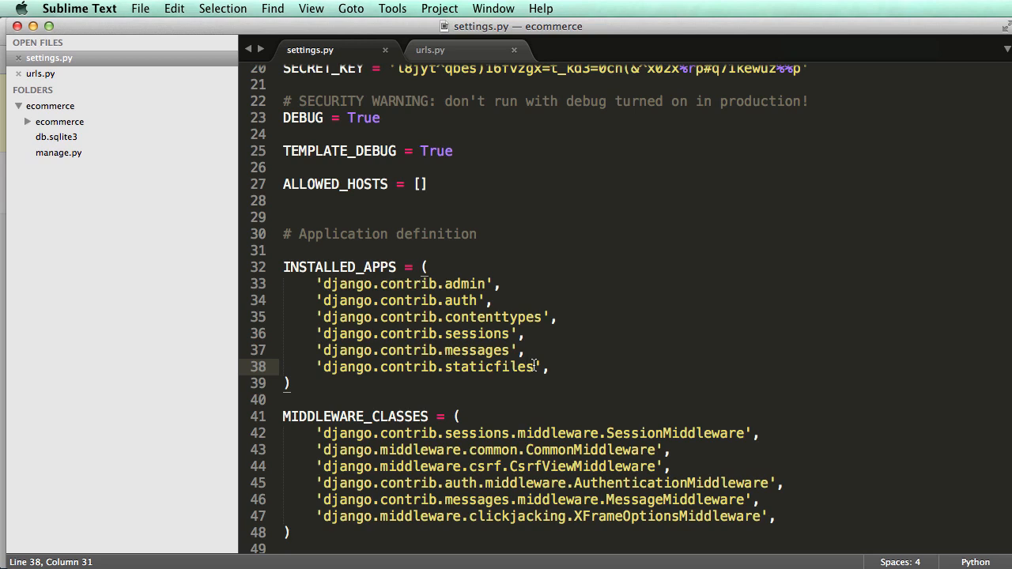
double_click(465, 284)
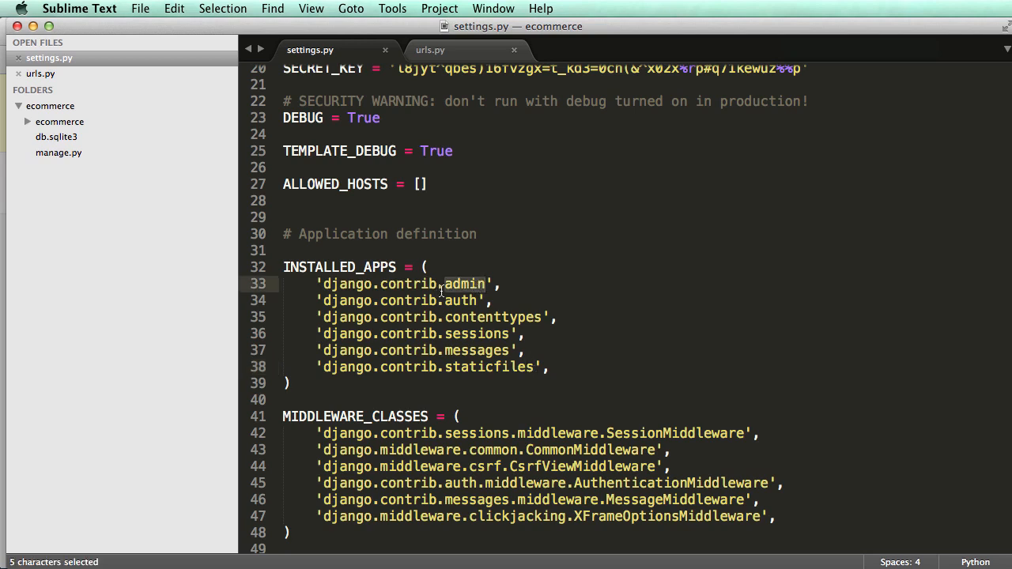
mouse_move(519, 284)
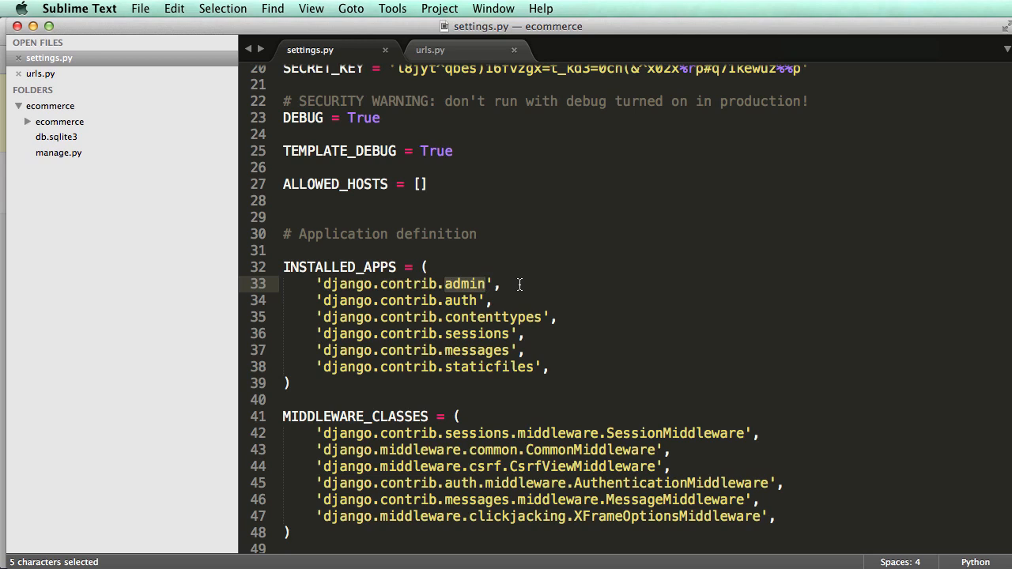
double_click(456, 301)
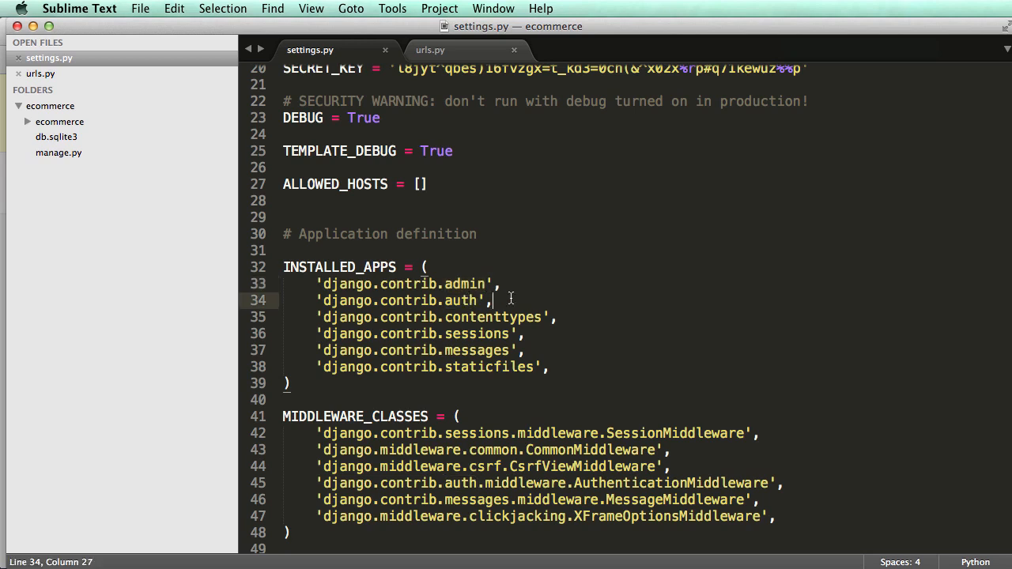
double_click(457, 300)
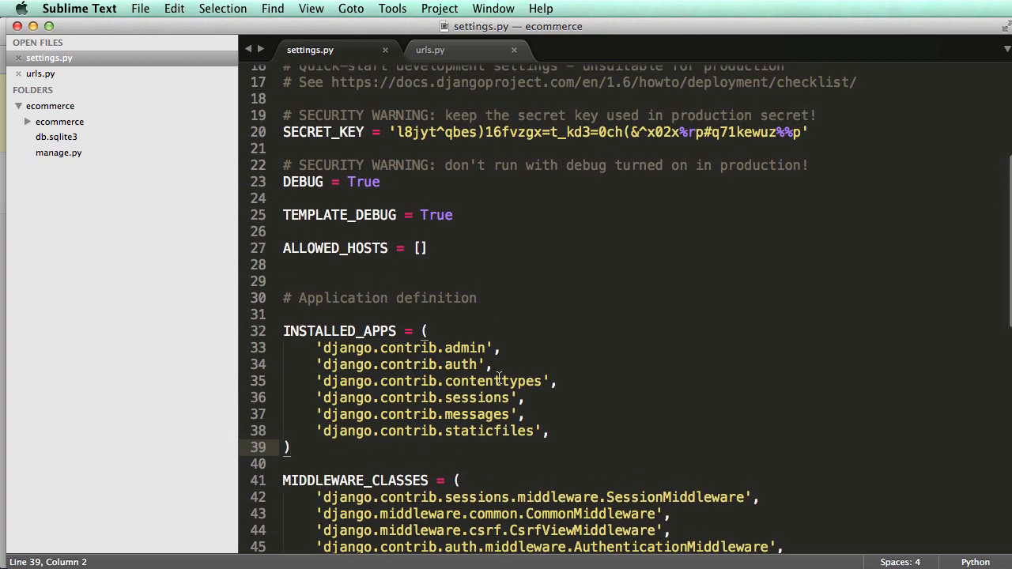
scroll(down, 3)
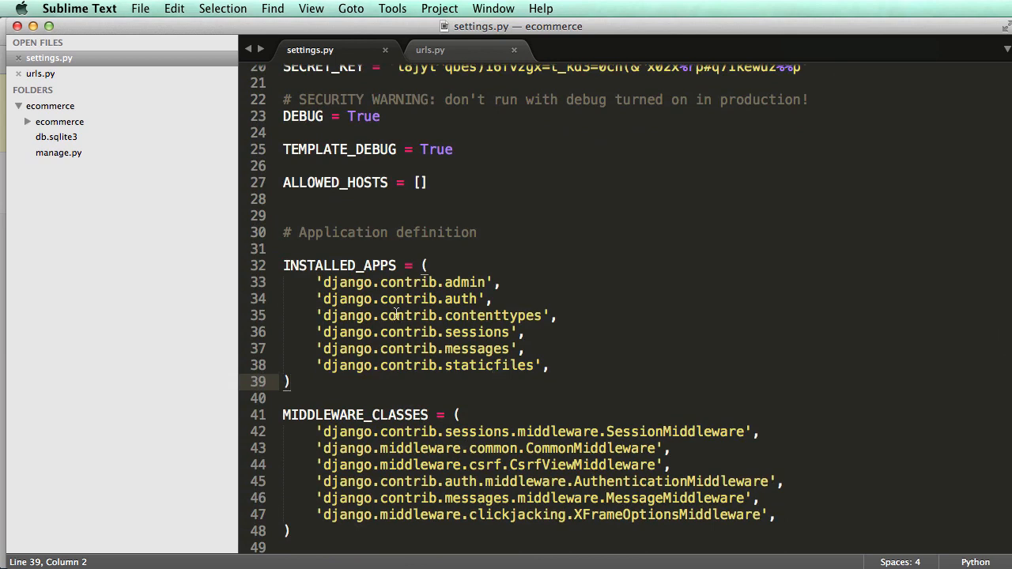
double_click(340, 266)
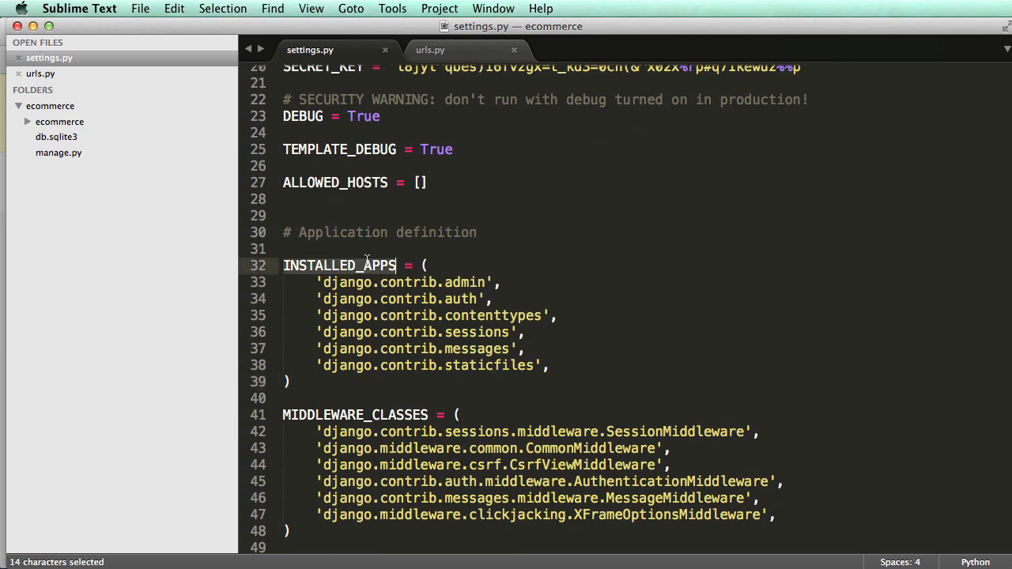
click(430, 49)
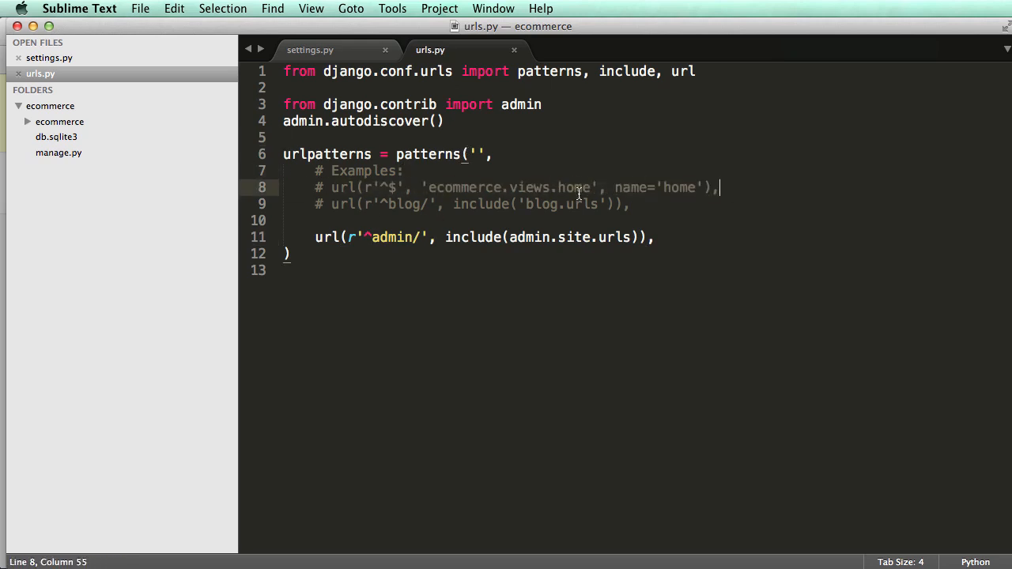
double_click(530, 186)
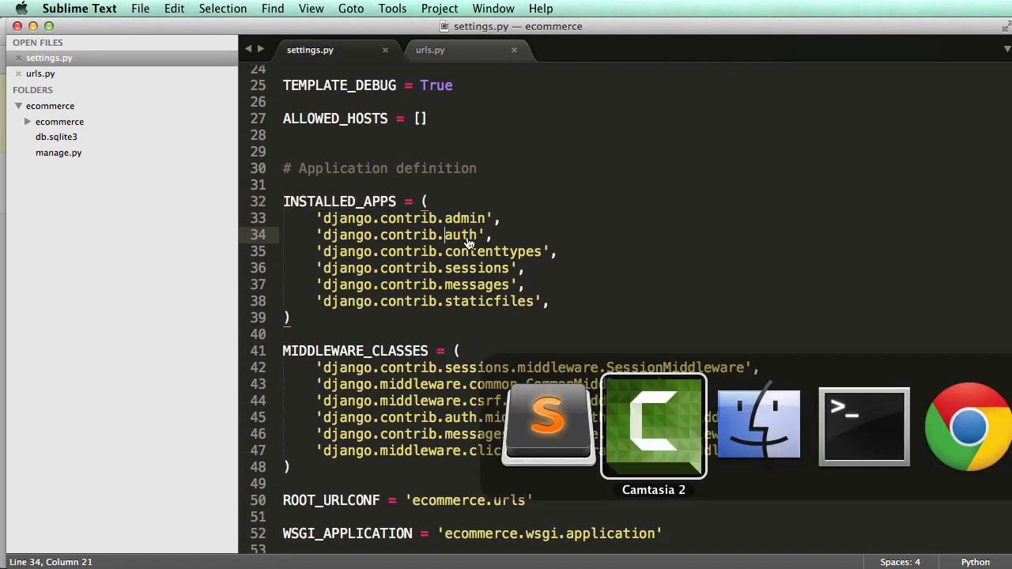
Run python manage.py startapp products in Terminal to create the products app
click(863, 424)
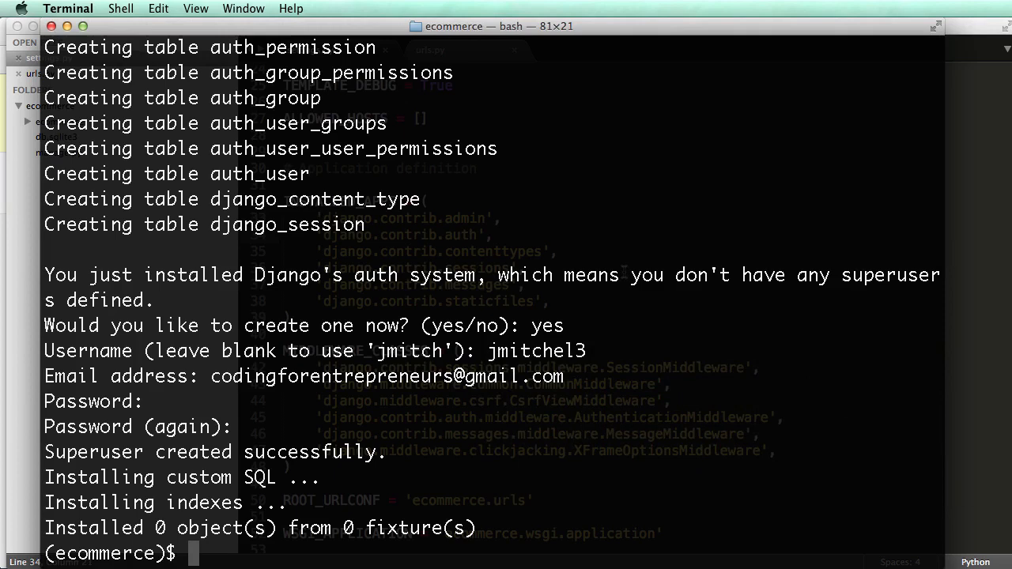
text(python manag)
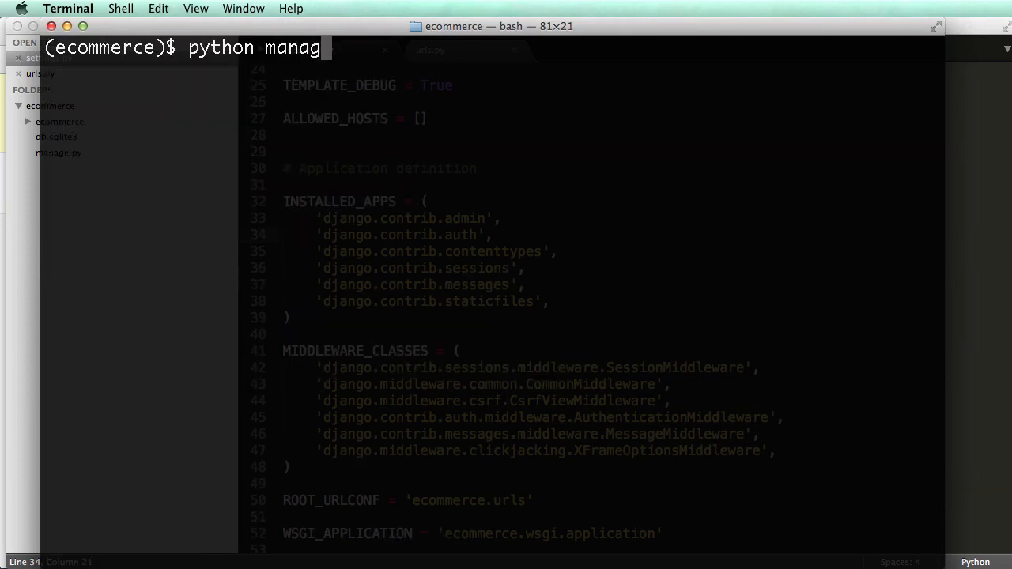
text(e.py sta)
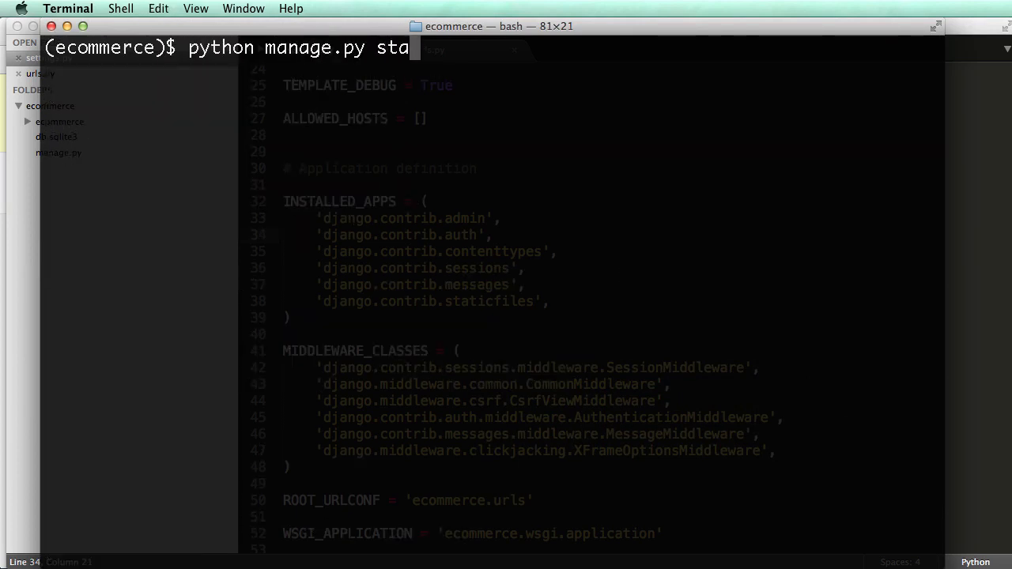
text(rtapp)
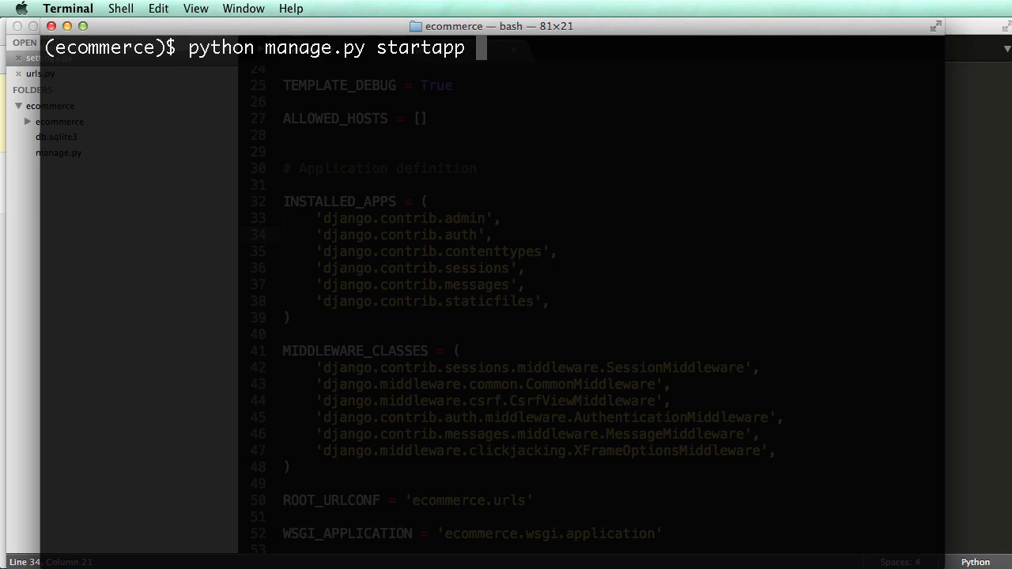
text(produc)
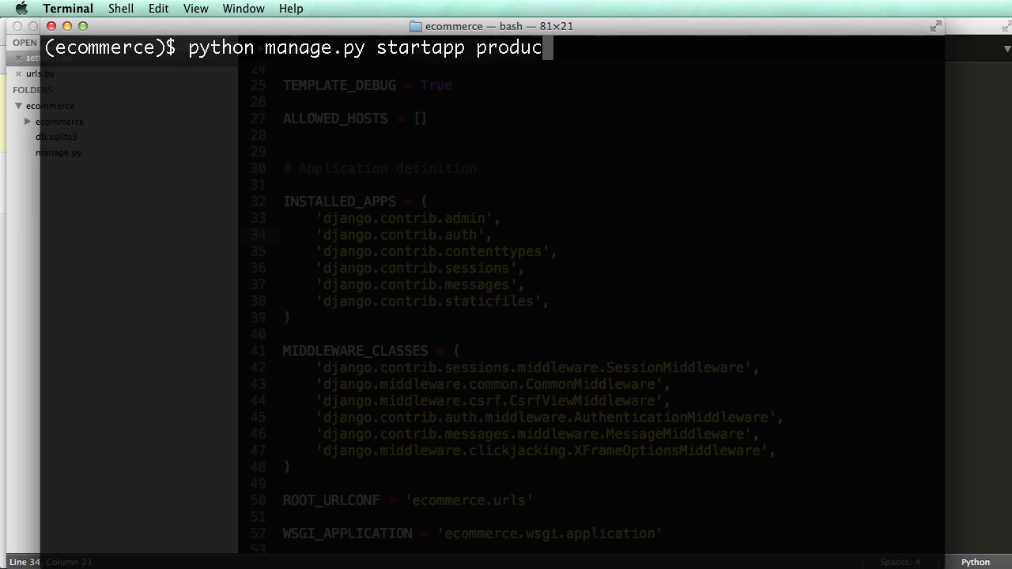
text(ts)
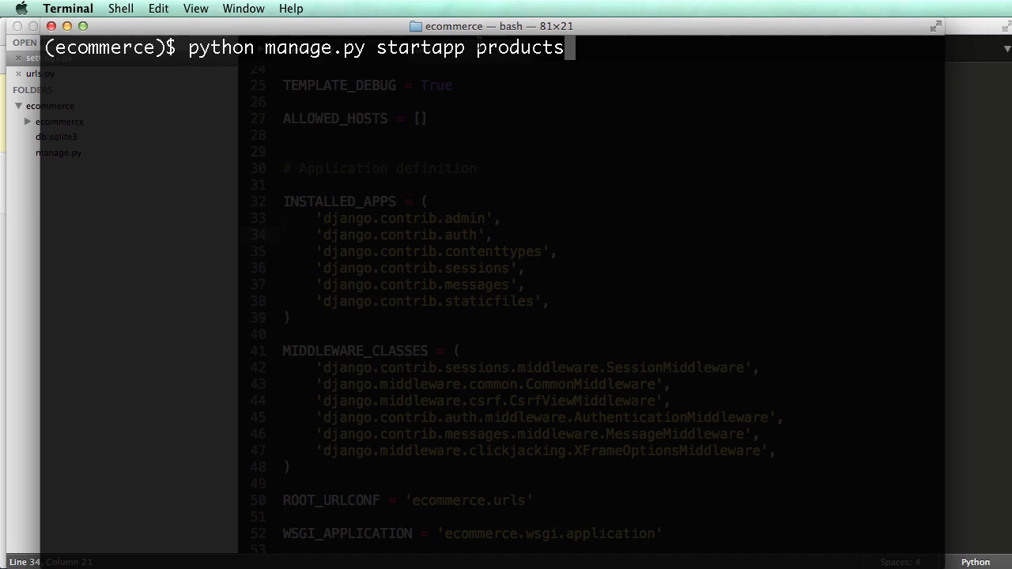
key(BackSpace)
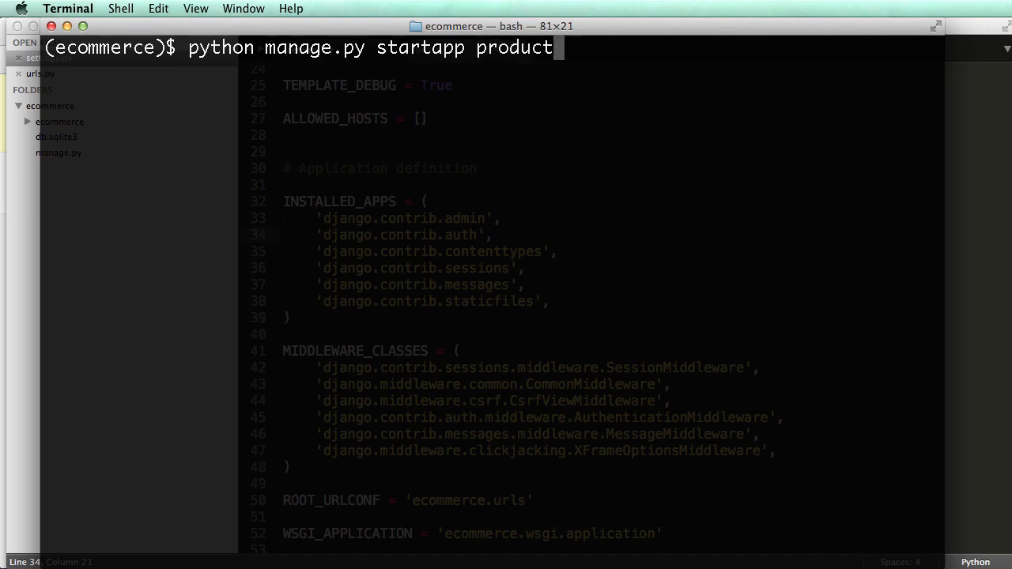
text(s)
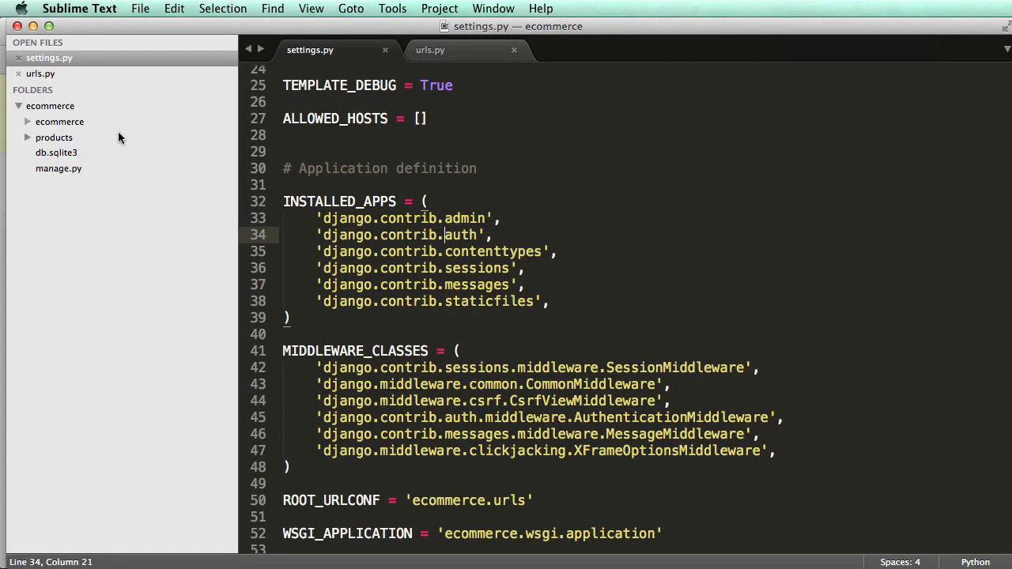
Browse the products app's admin.py, views.py and models.py, then show urls.py
click(54, 136)
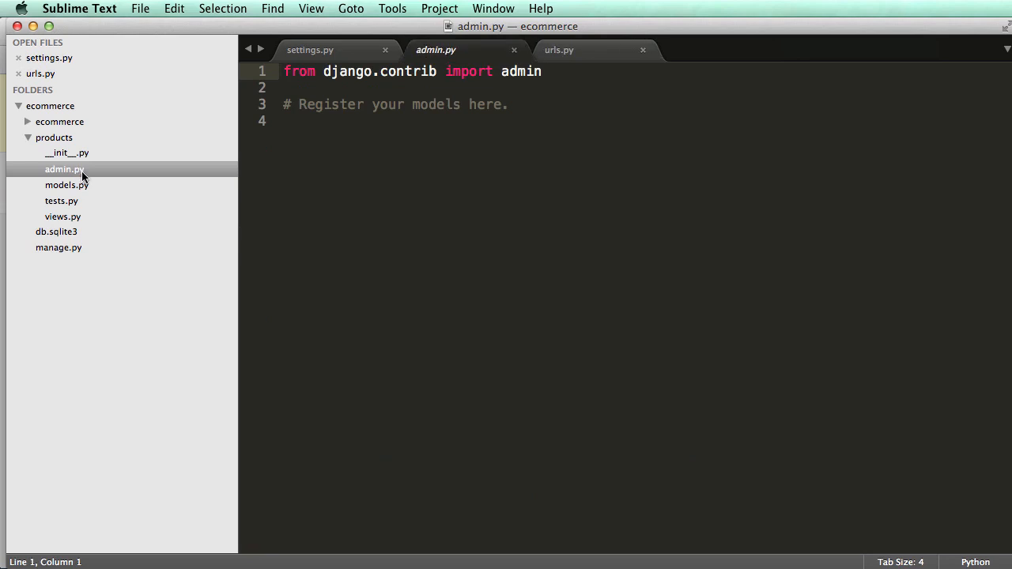
click(67, 185)
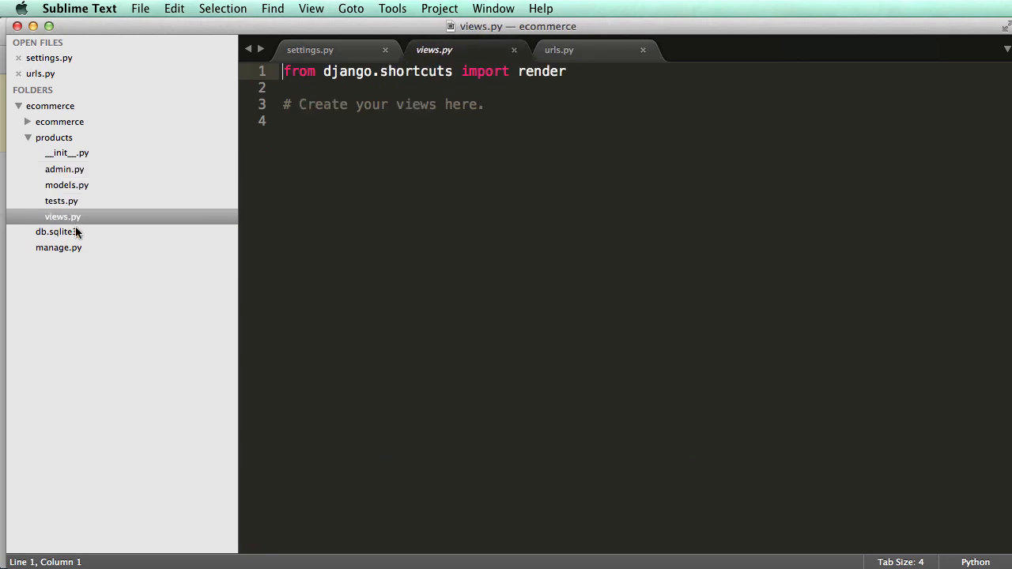
click(63, 169)
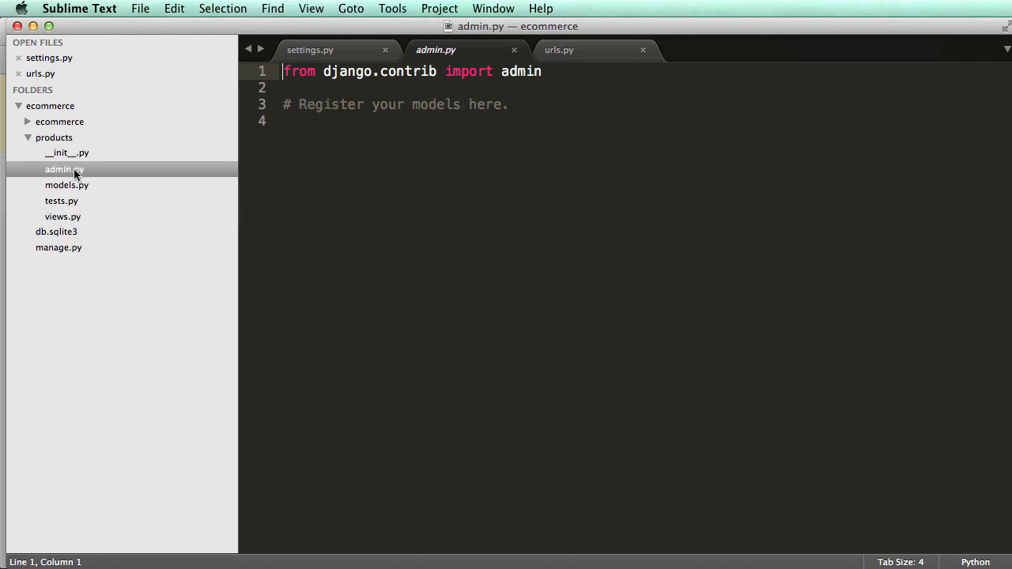
mouse_move(175, 182)
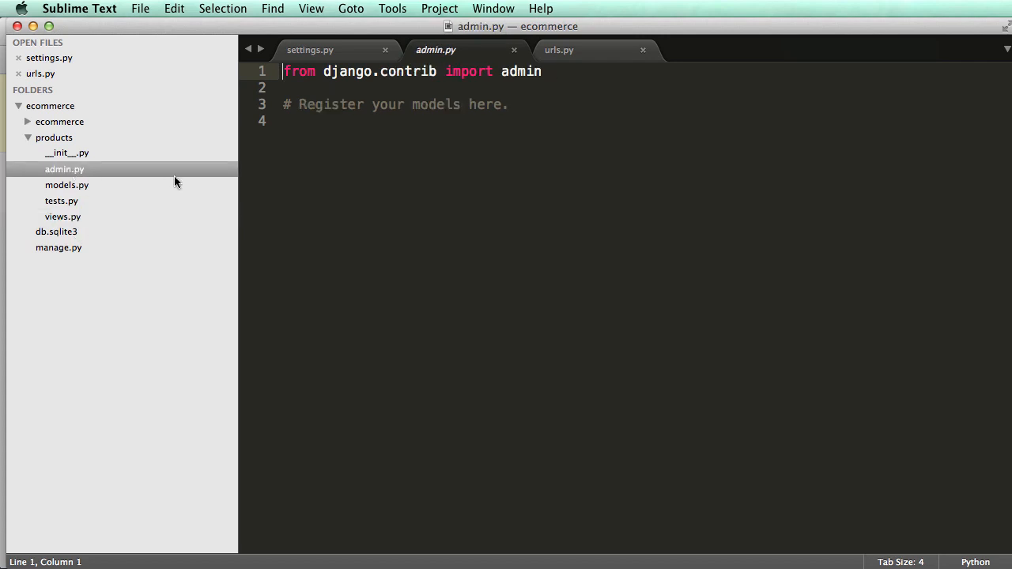
mouse_move(130, 175)
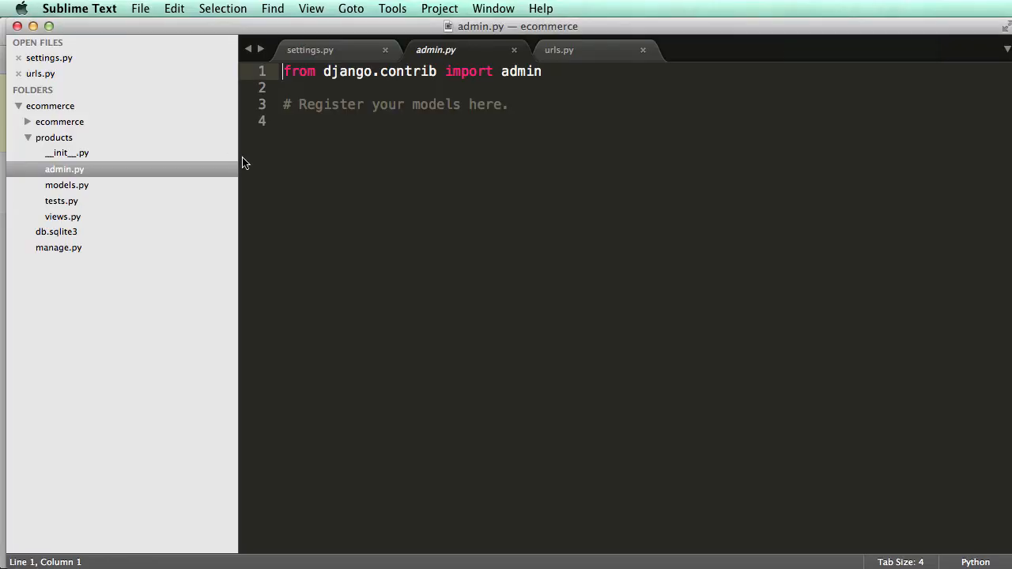
click(66, 185)
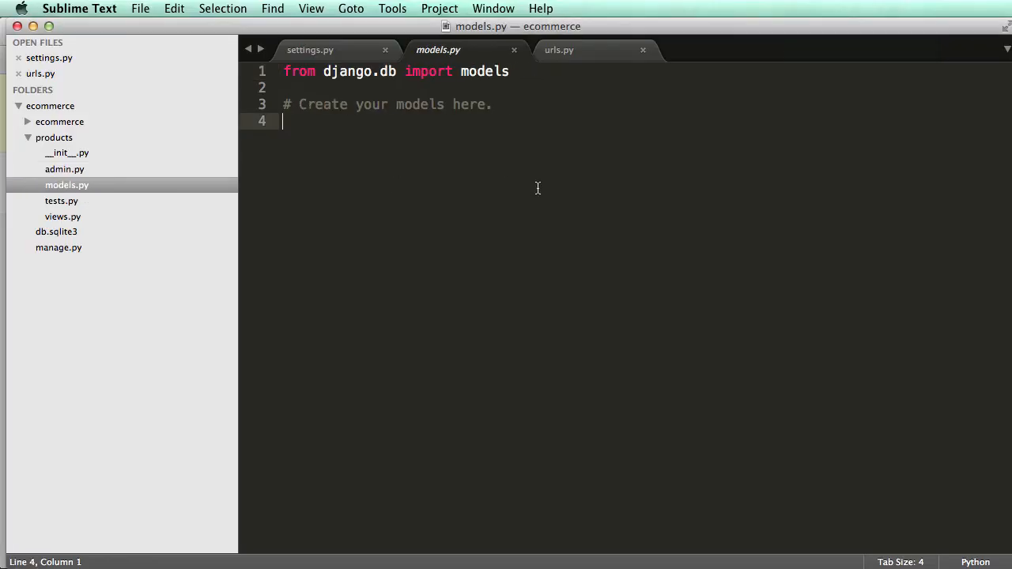
mouse_move(509, 202)
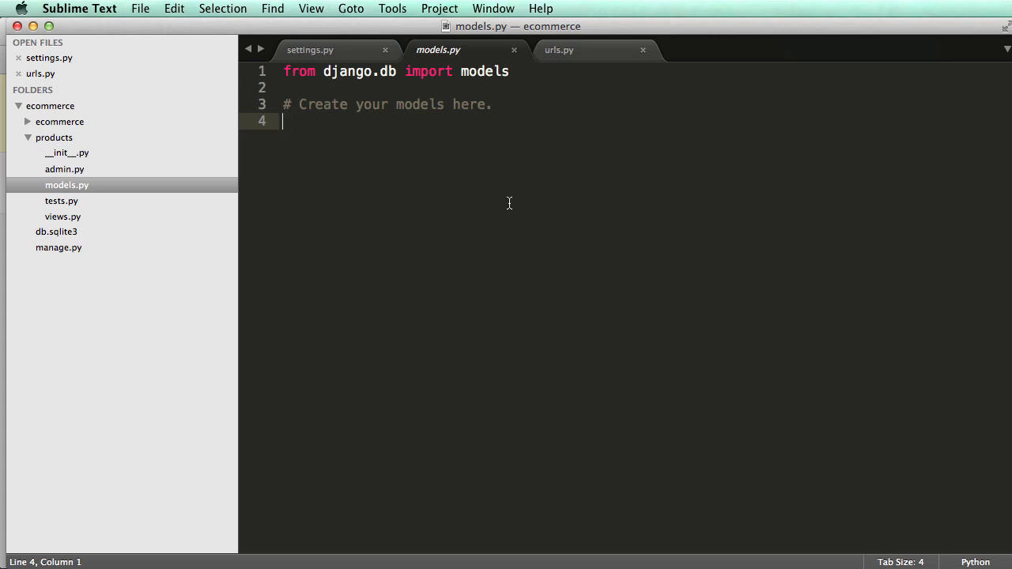
click(62, 215)
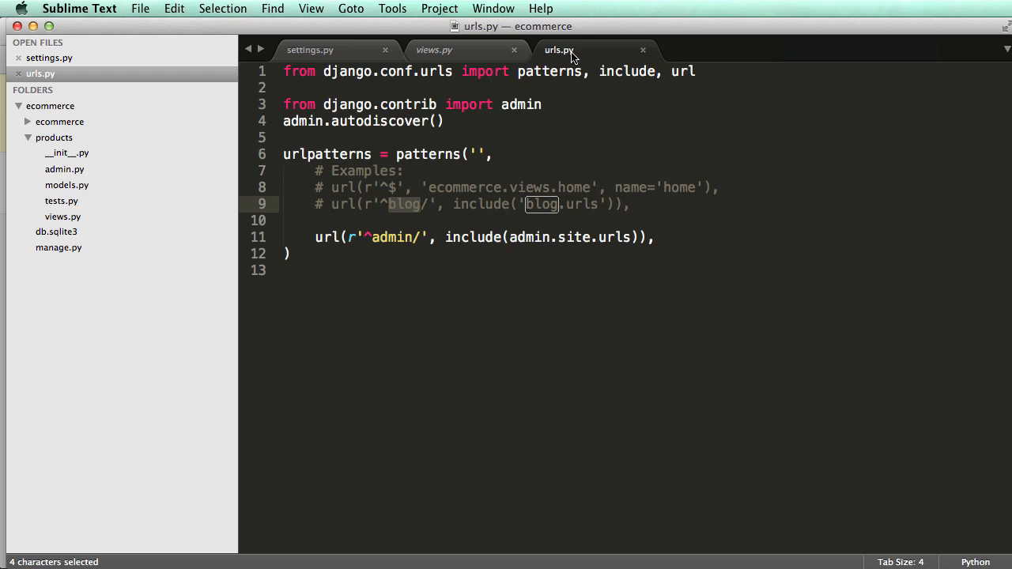
click(434, 49)
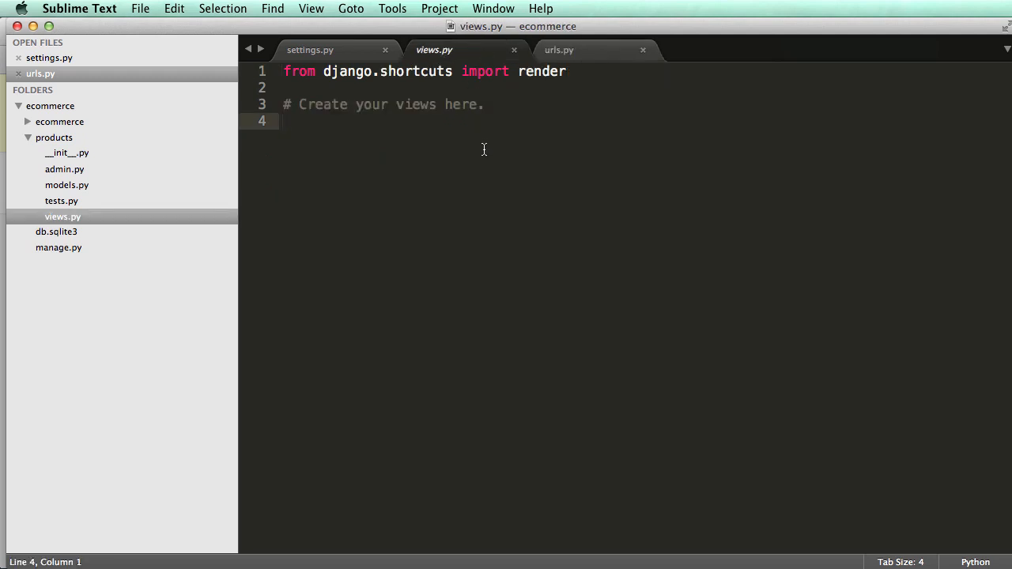
Define def home(request): in views.py returning render(request, template, context)
key(cmd+s)
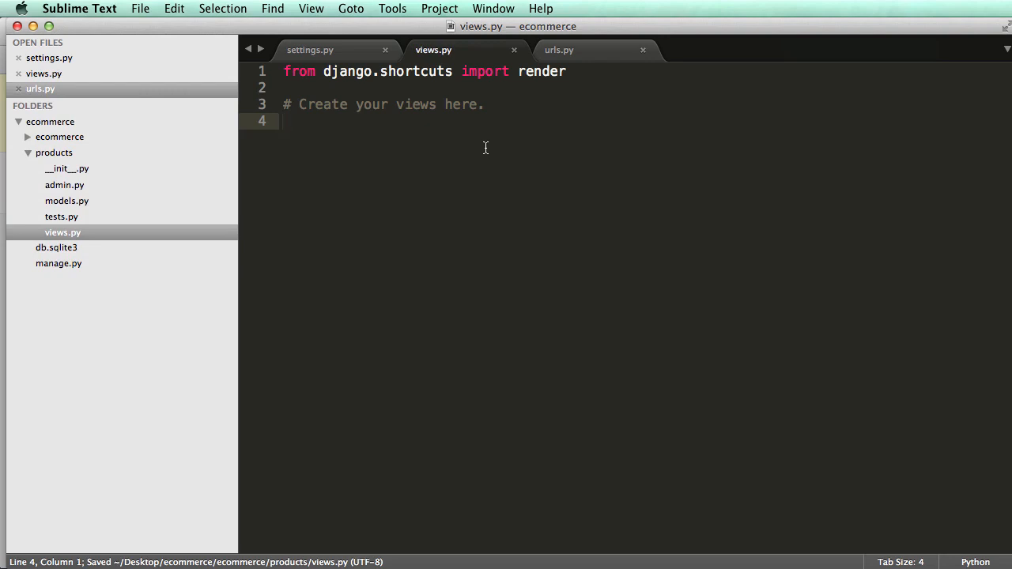
text(def home(requ)
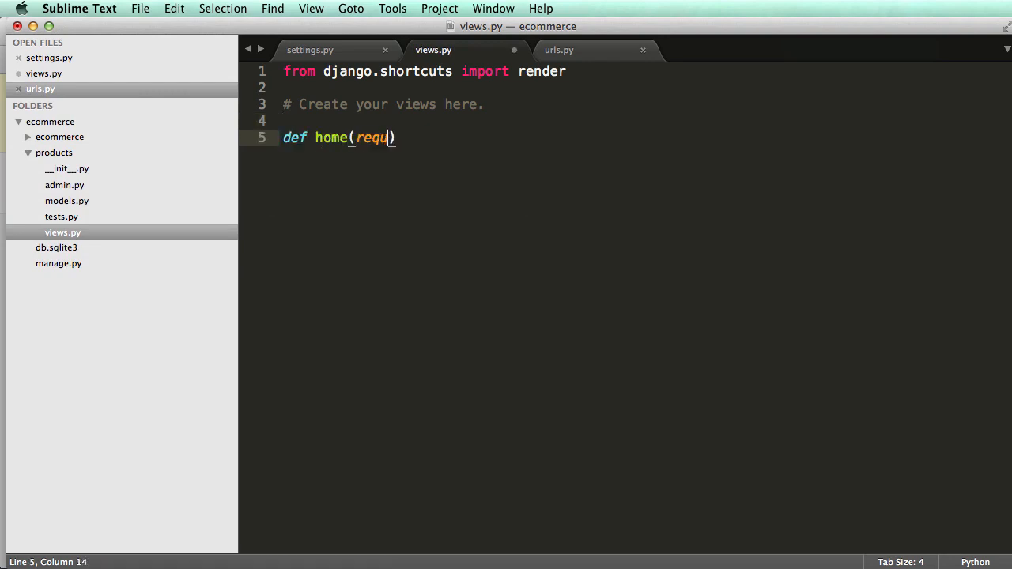
text(est):)
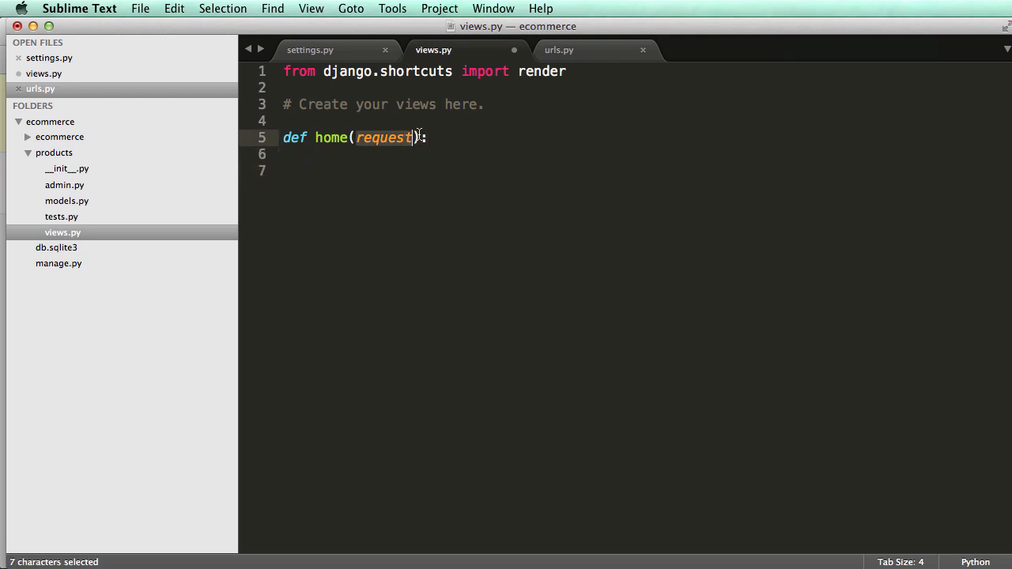
click(559, 49)
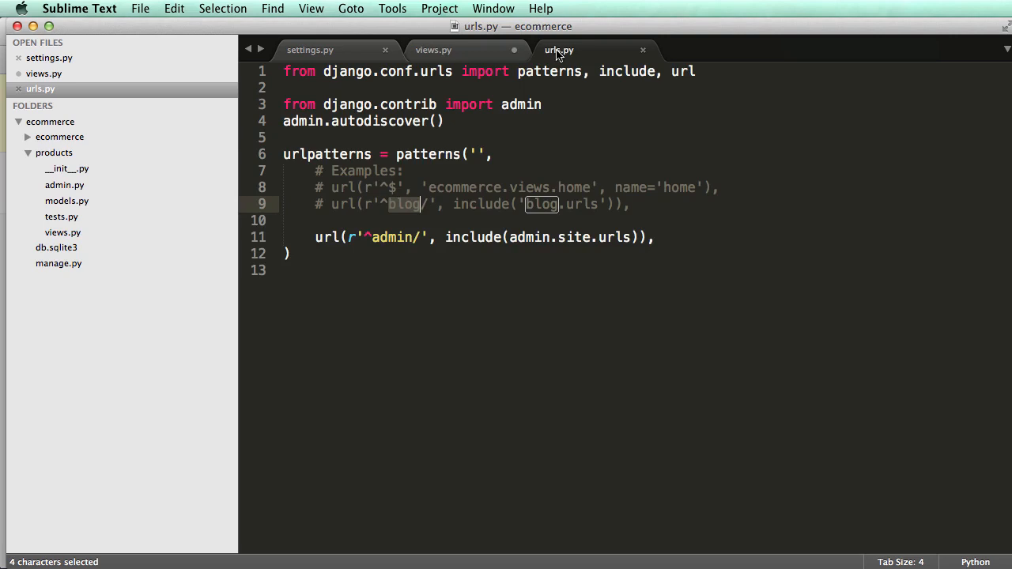
click(433, 49)
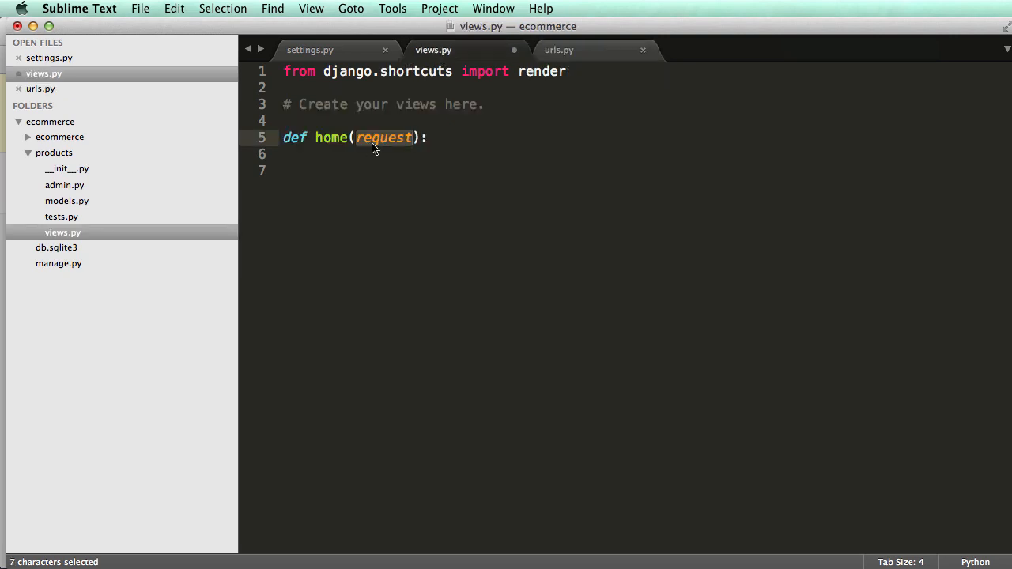
mouse_move(403, 143)
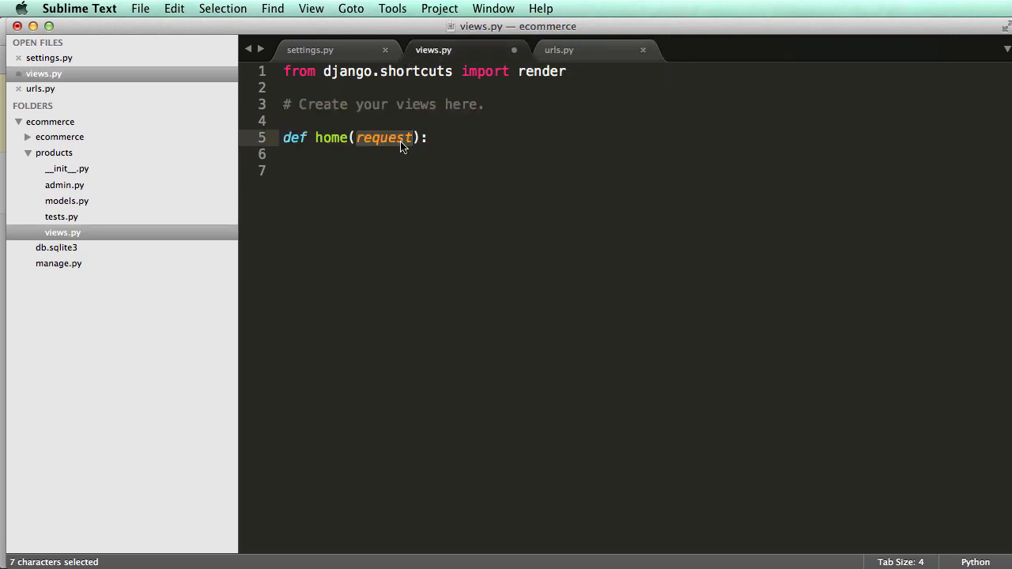
click(383, 137)
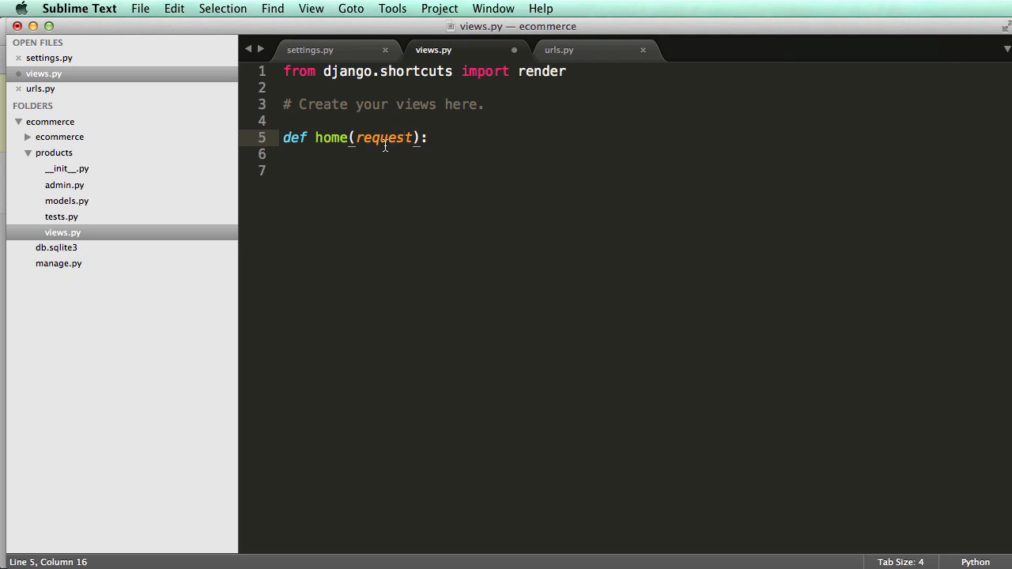
double_click(382, 138)
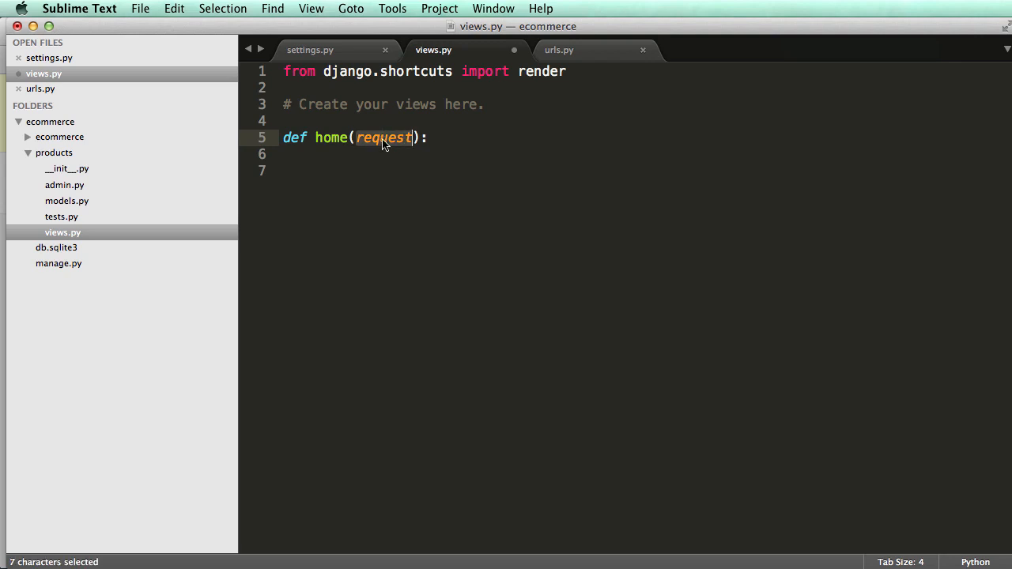
mouse_move(380, 146)
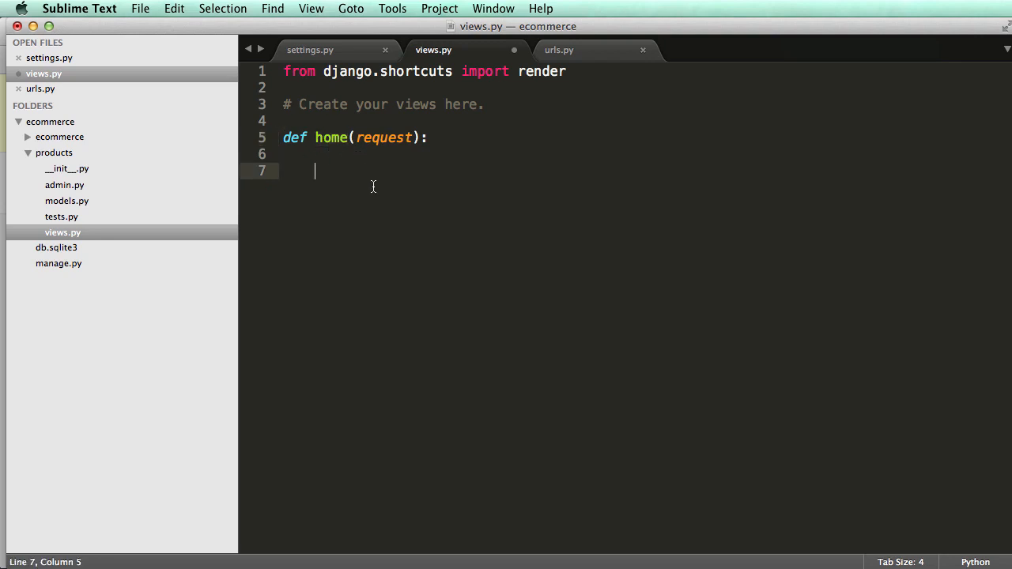
text(return render()
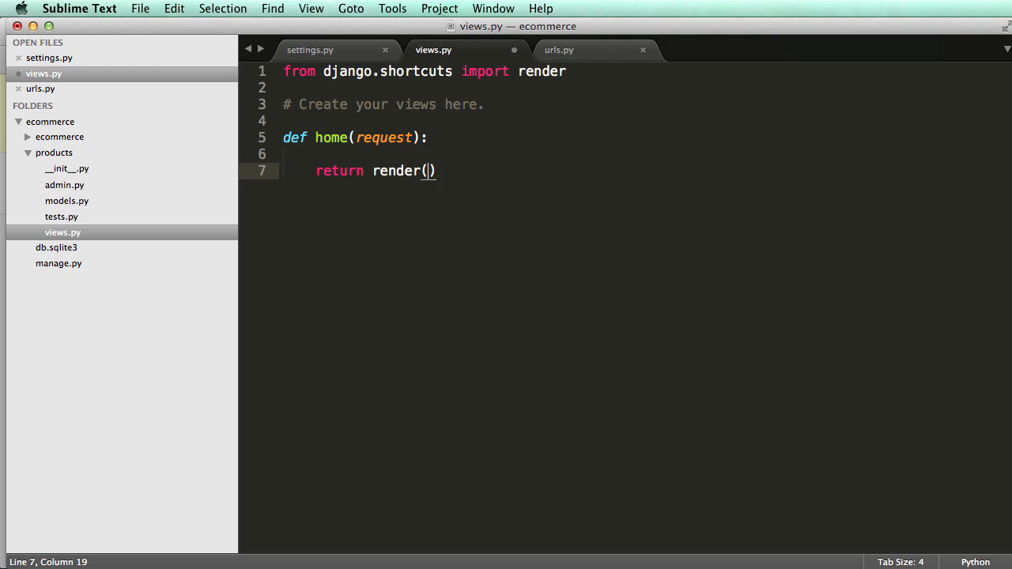
text(request,)
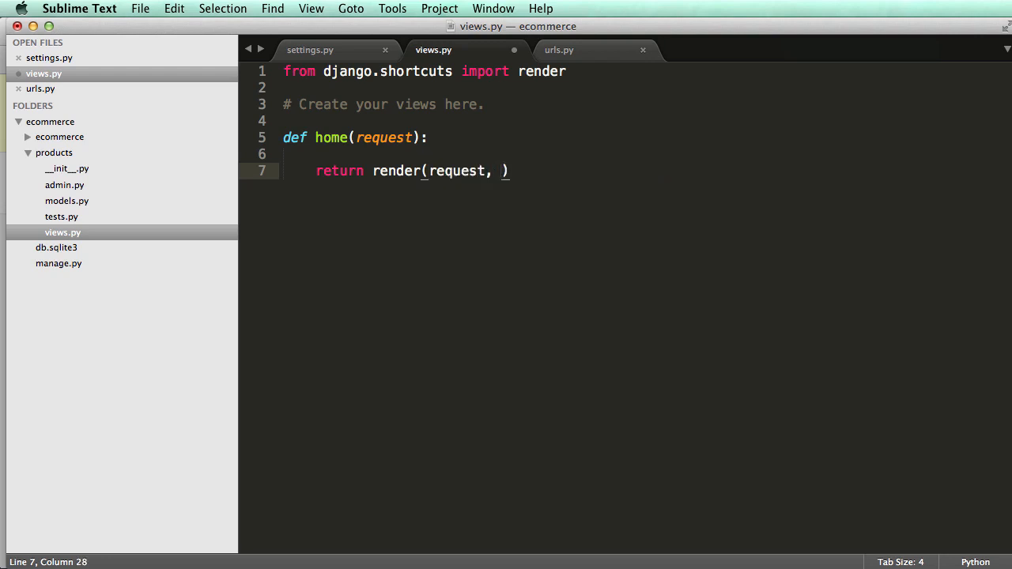
Set template = 'home.html' and context = locals() inside the home view
text(tea)
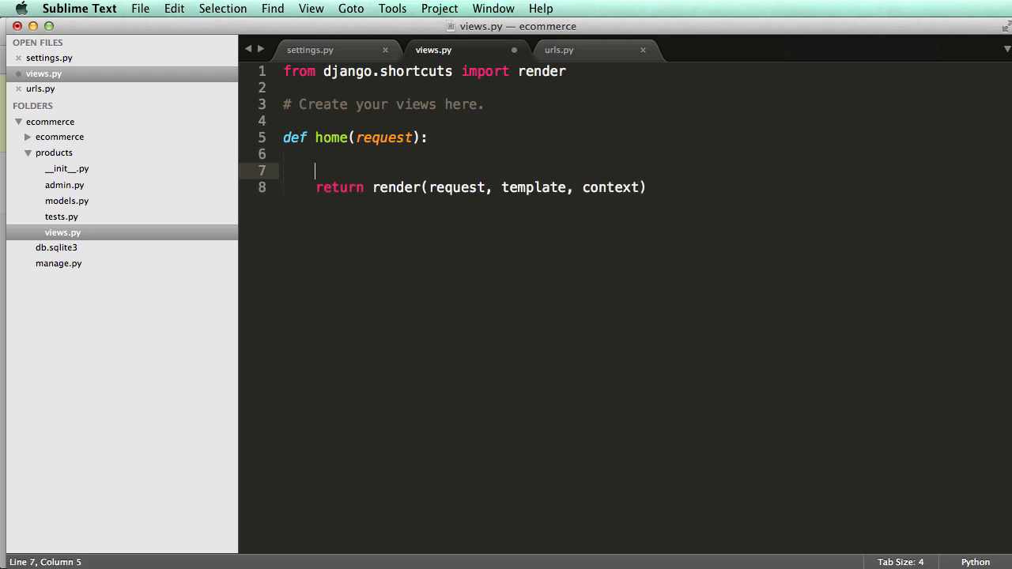
text(context = locals()
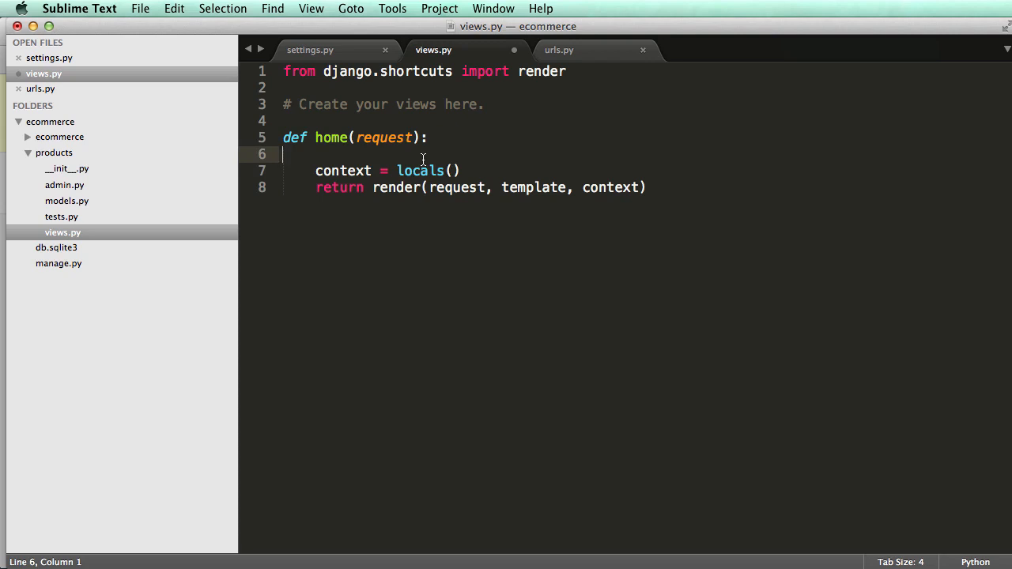
double_click(332, 137)
text(template =' )
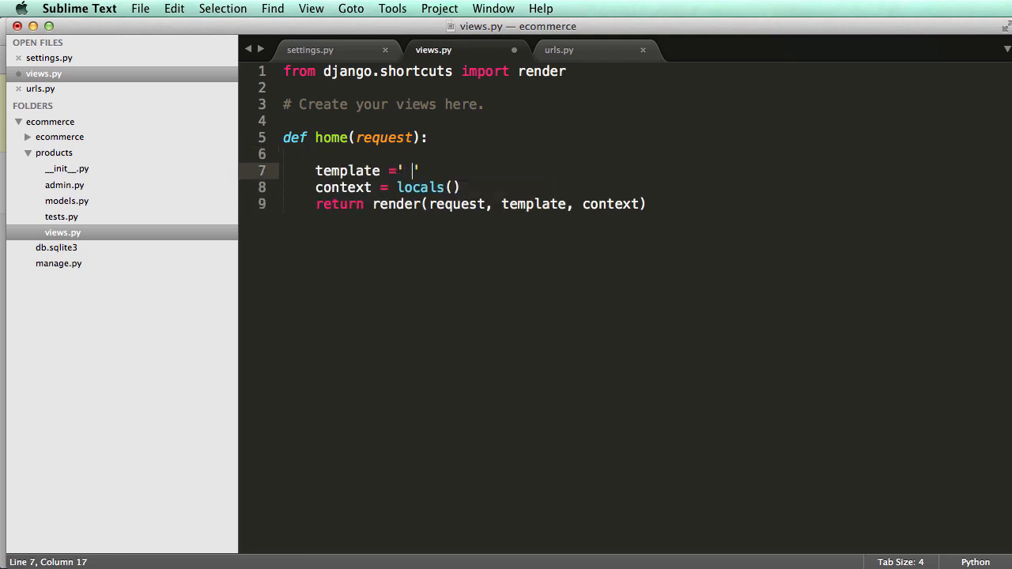
text(home.h')
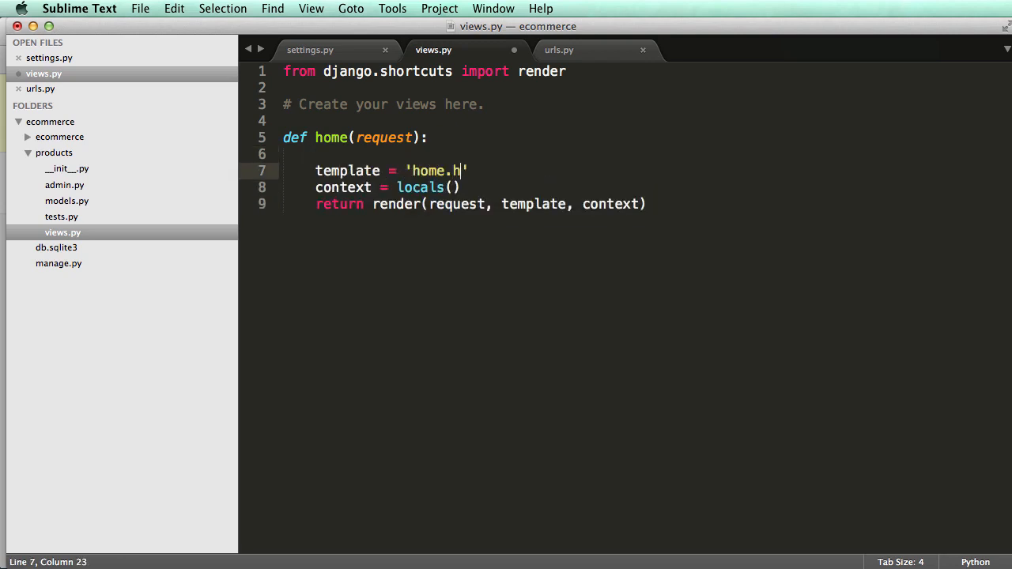
text(tml)
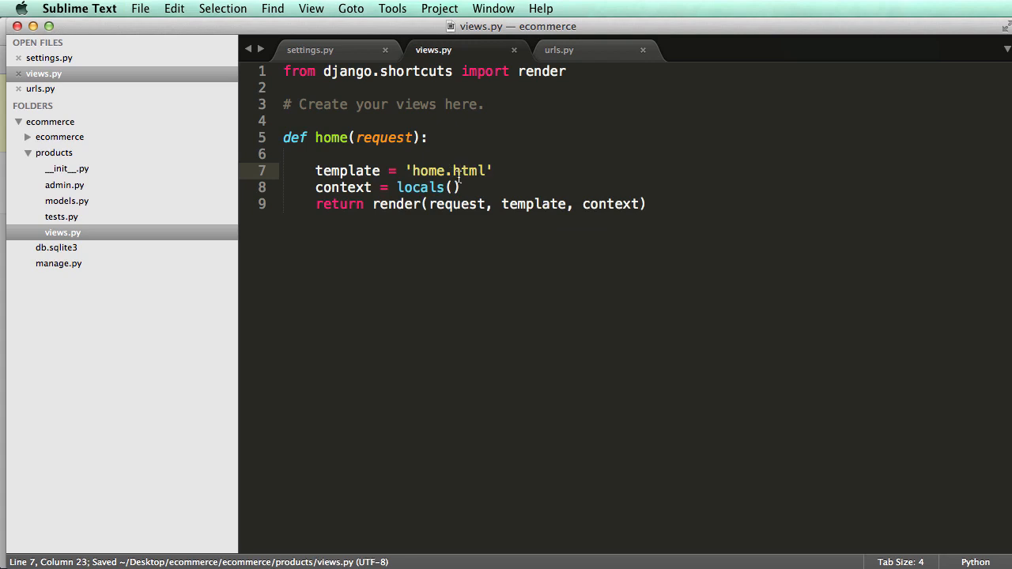
click(494, 171)
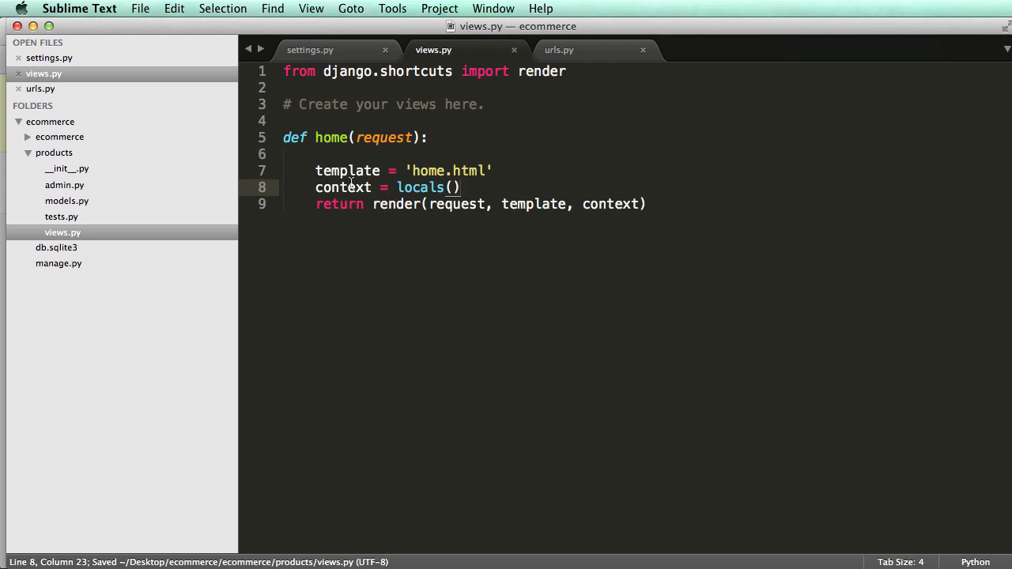
double_click(421, 186)
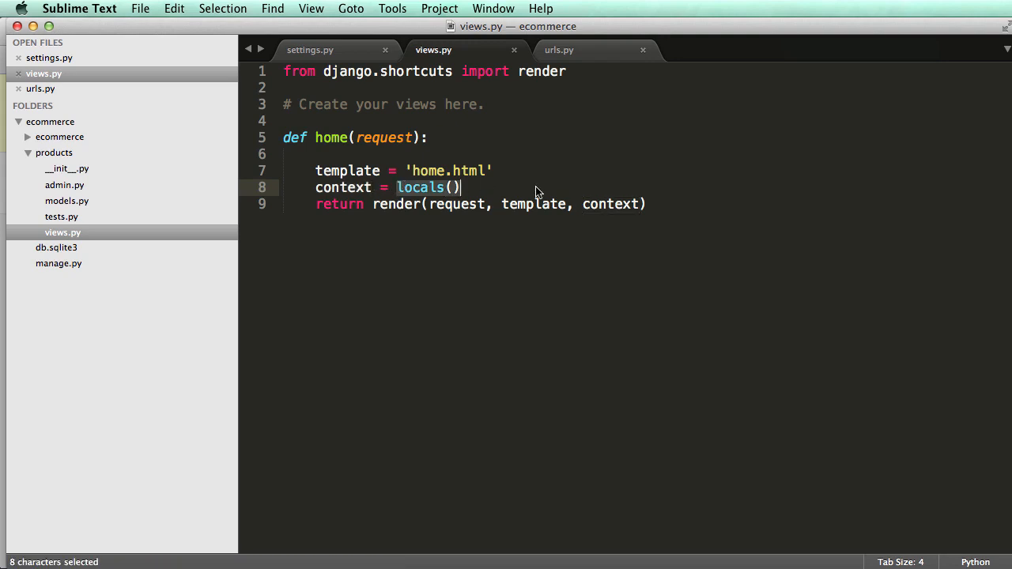
text({})
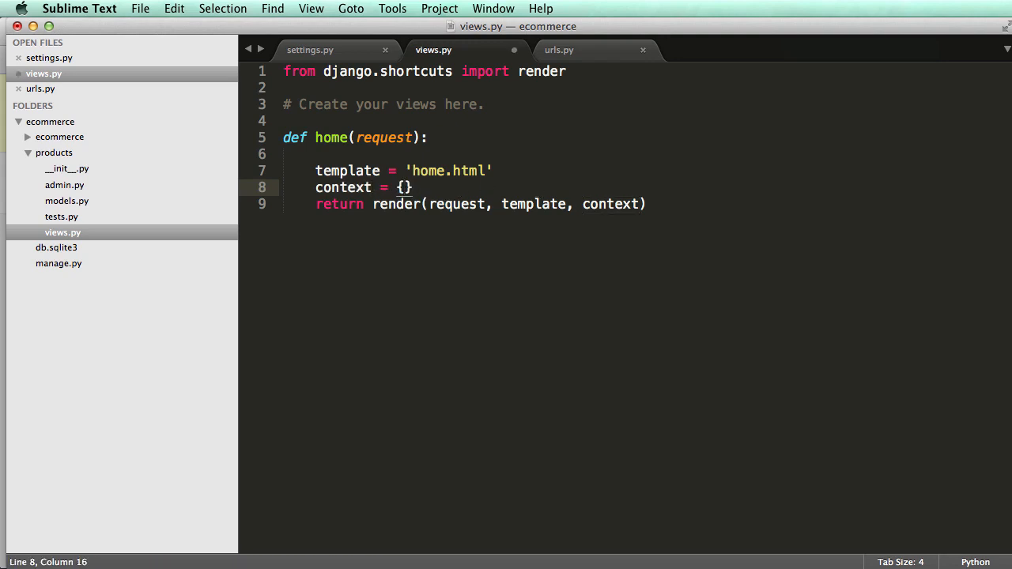
text(loca)
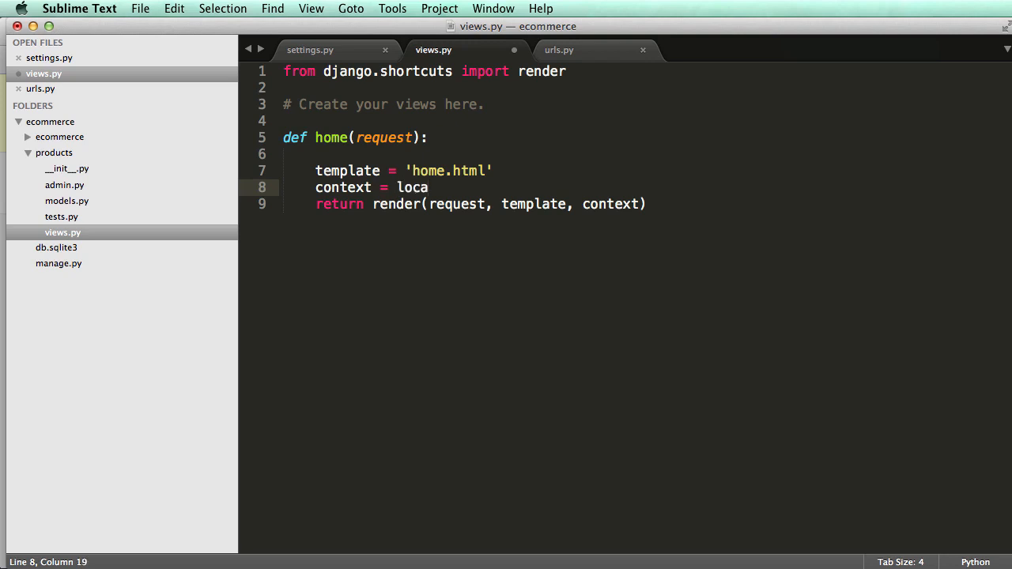
text(ls())
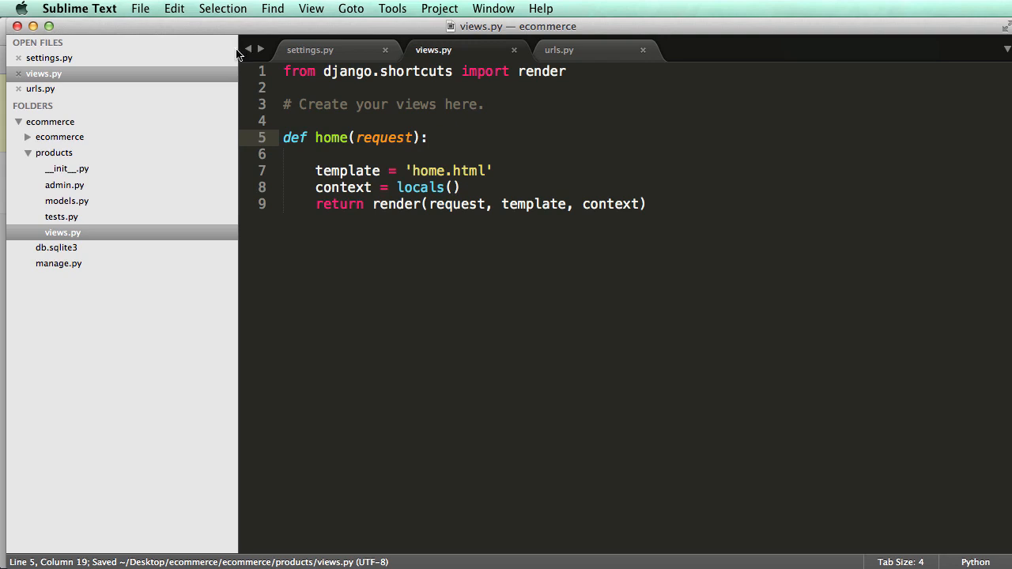
Add url(r'^$', 'ecommerce.views.home', name='home') to urlpatterns in urls.py
click(560, 49)
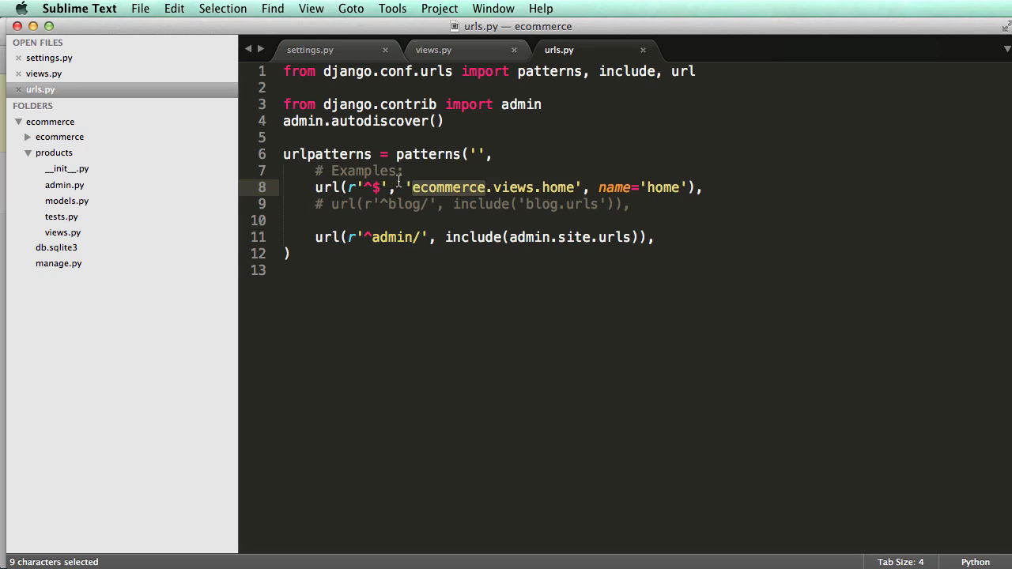
click(28, 152)
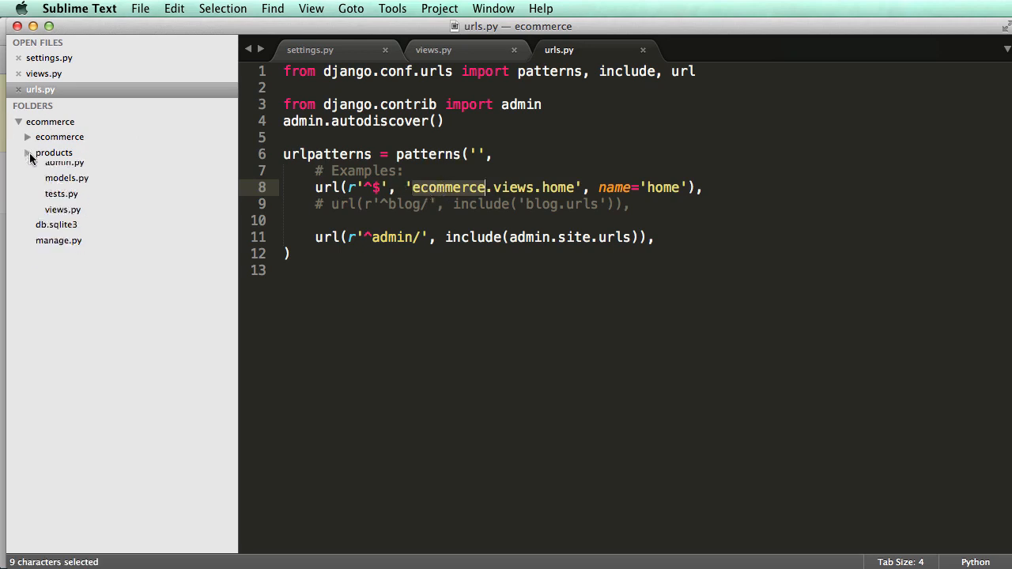
click(28, 152)
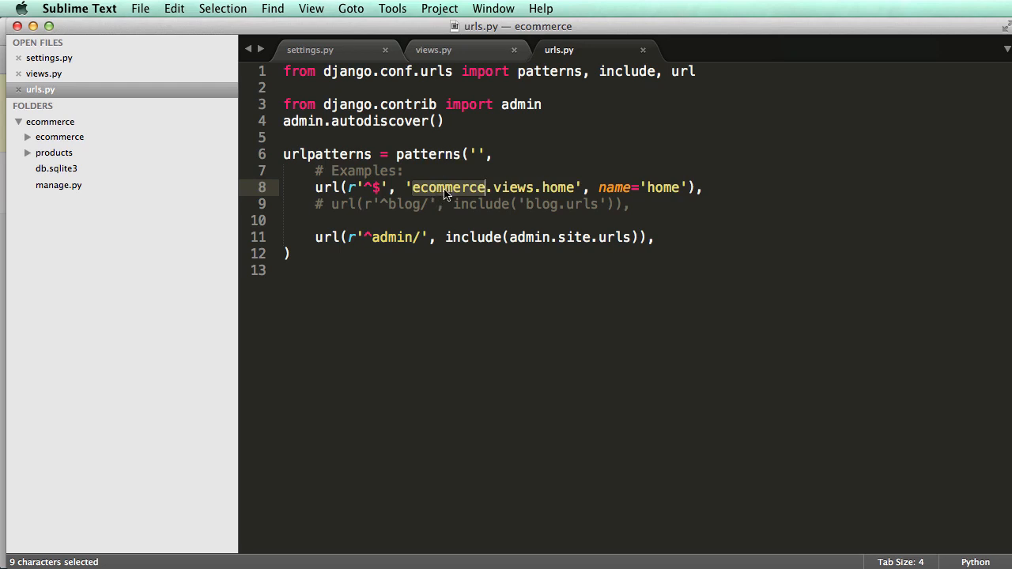
click(27, 136)
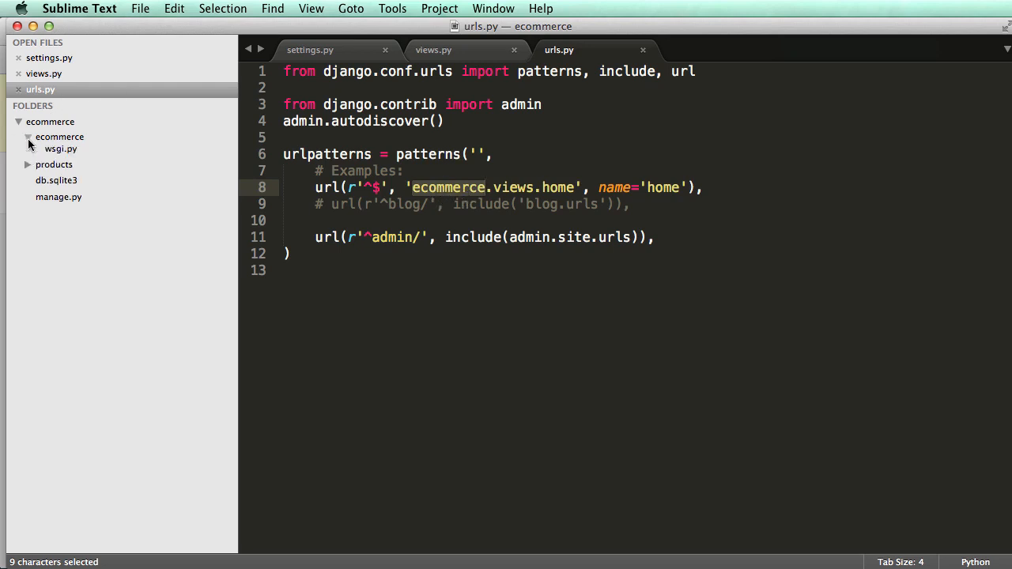
click(29, 136)
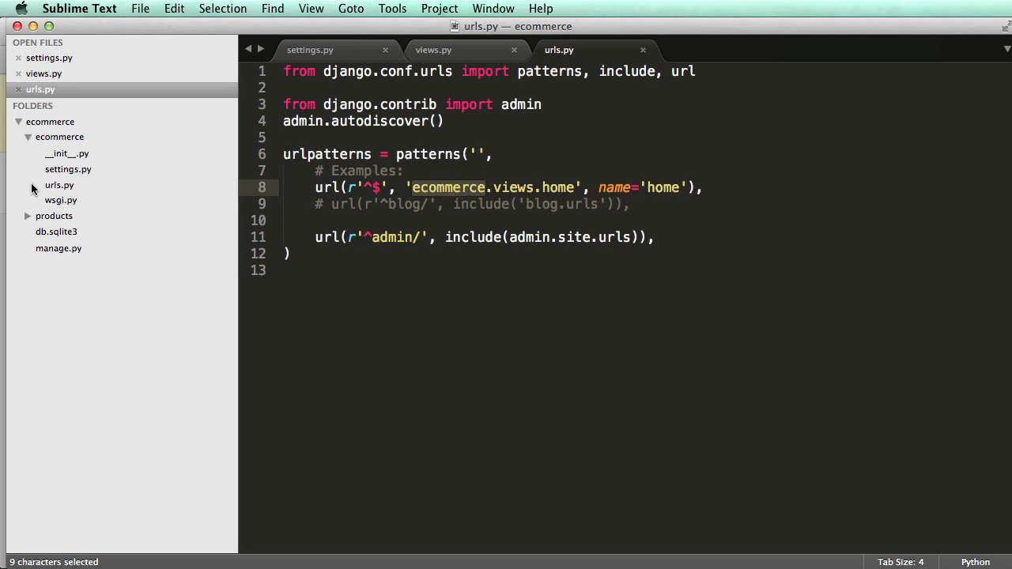
click(506, 187)
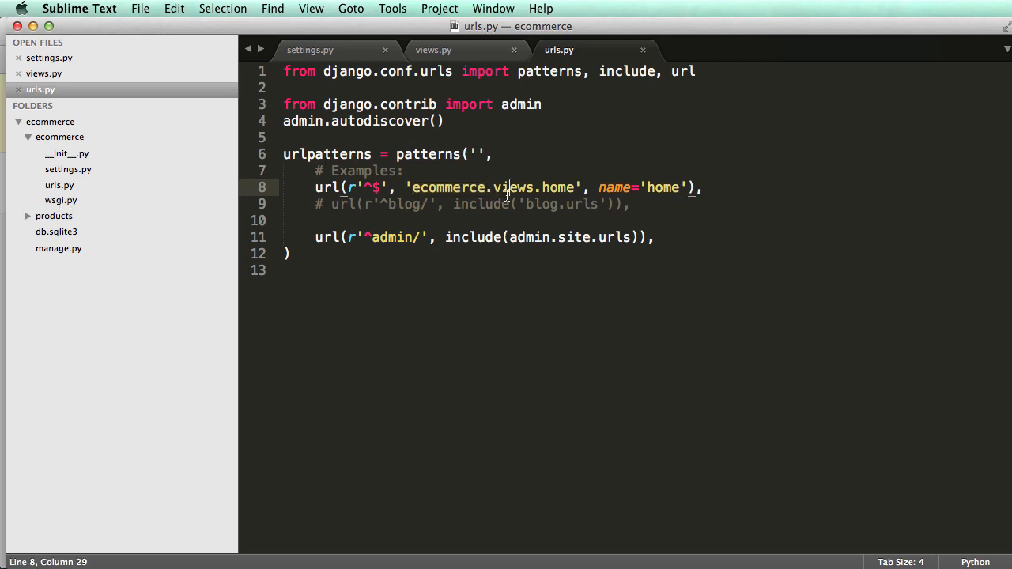
double_click(513, 186)
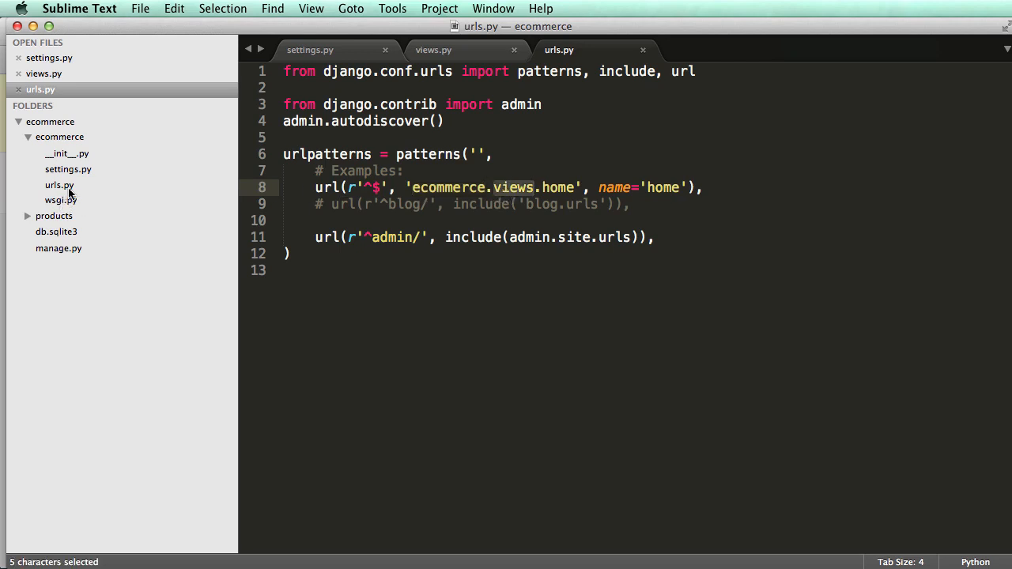
double_click(557, 186)
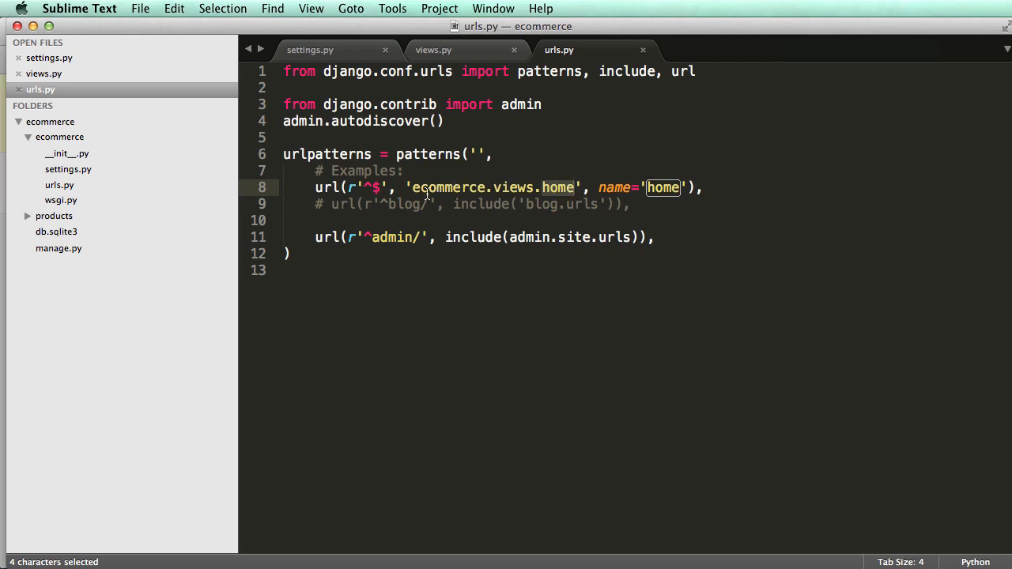
click(653, 425)
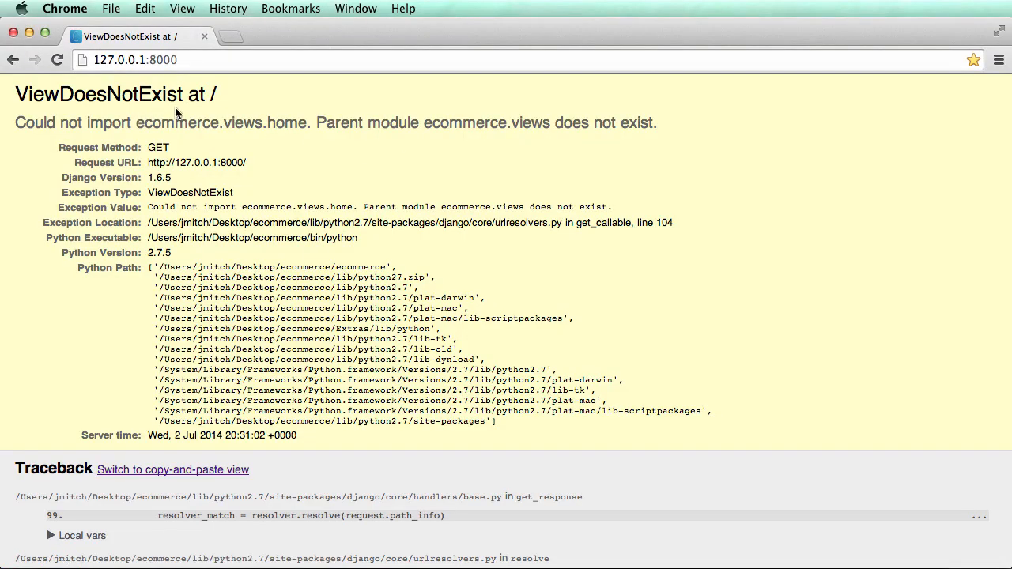
Read Chrome's ViewDoesNotExist error that module ecommerce.views does not exist
double_click(177, 124)
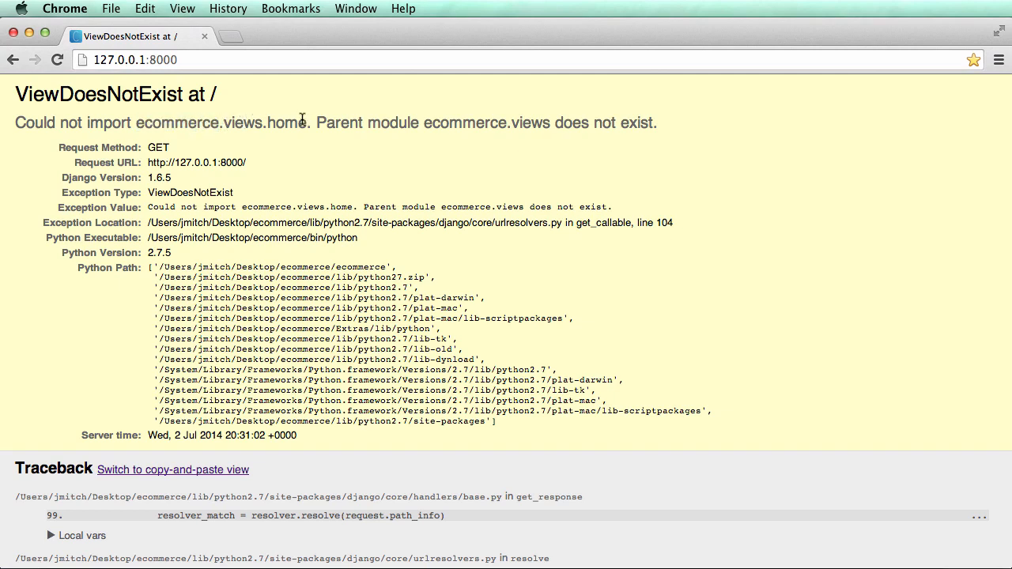
double_click(465, 124)
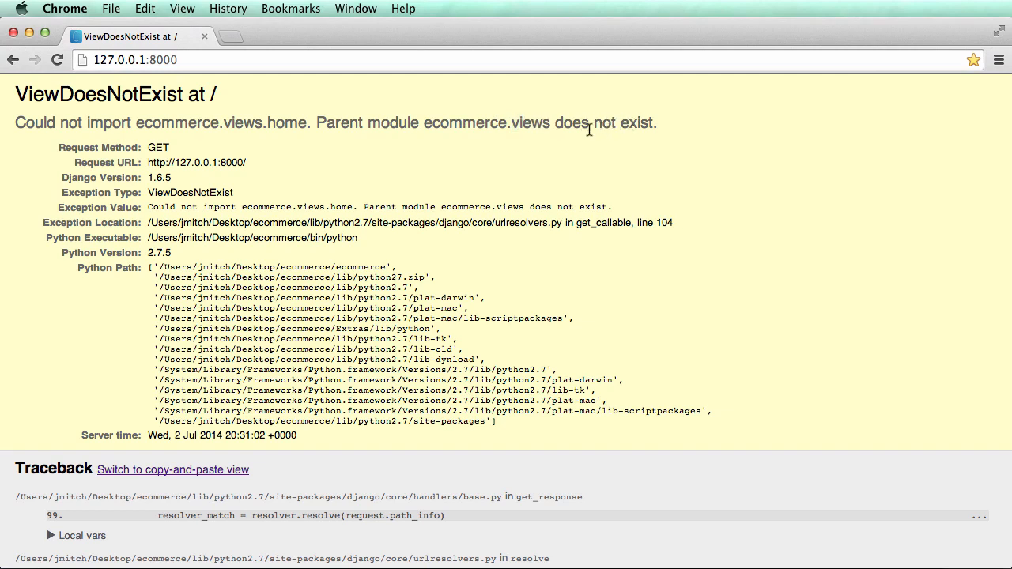
double_click(532, 123)
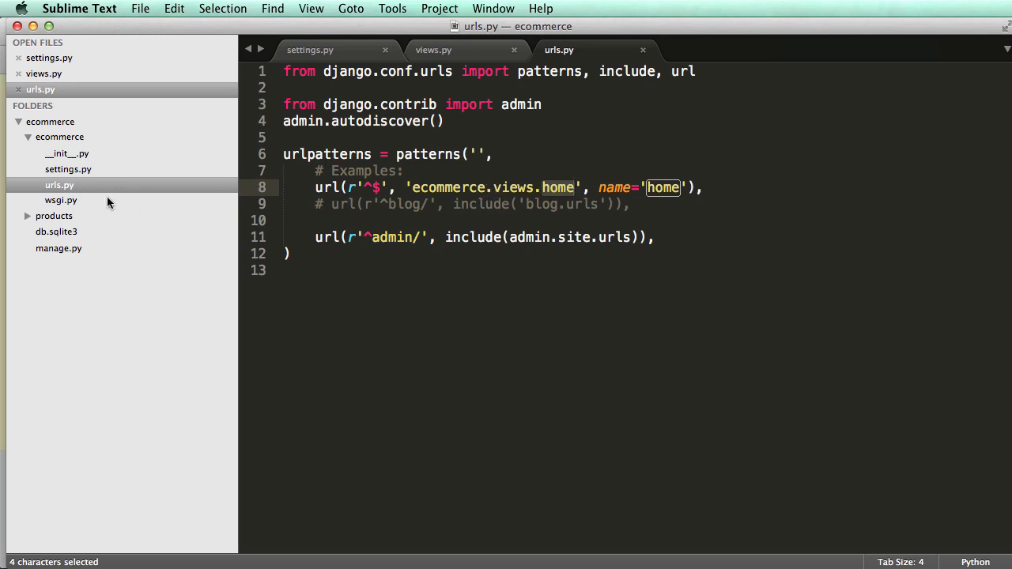
Point the root url pattern to 'products.views.home' instead of ecommerce and save urls.py
click(27, 215)
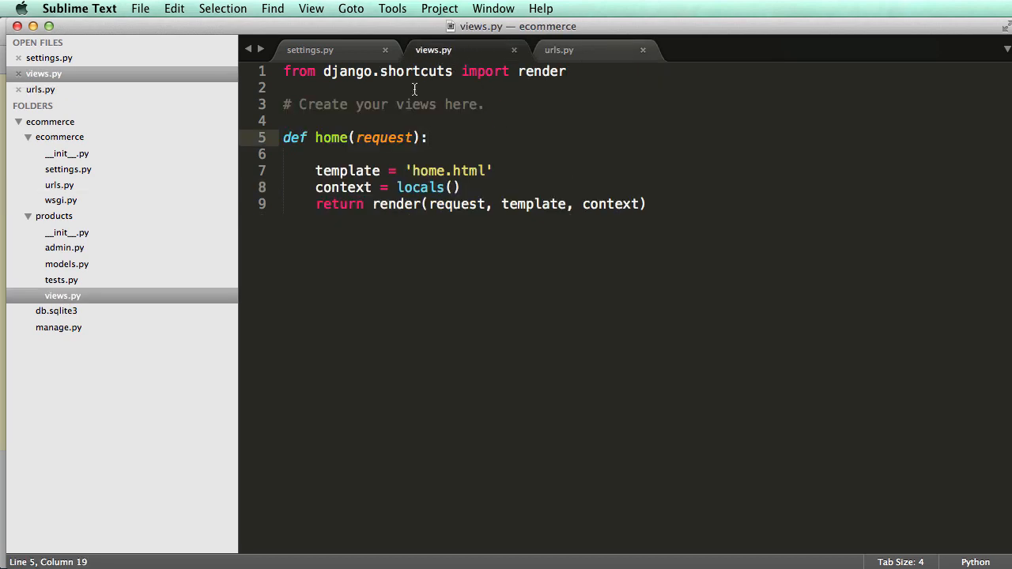
double_click(332, 138)
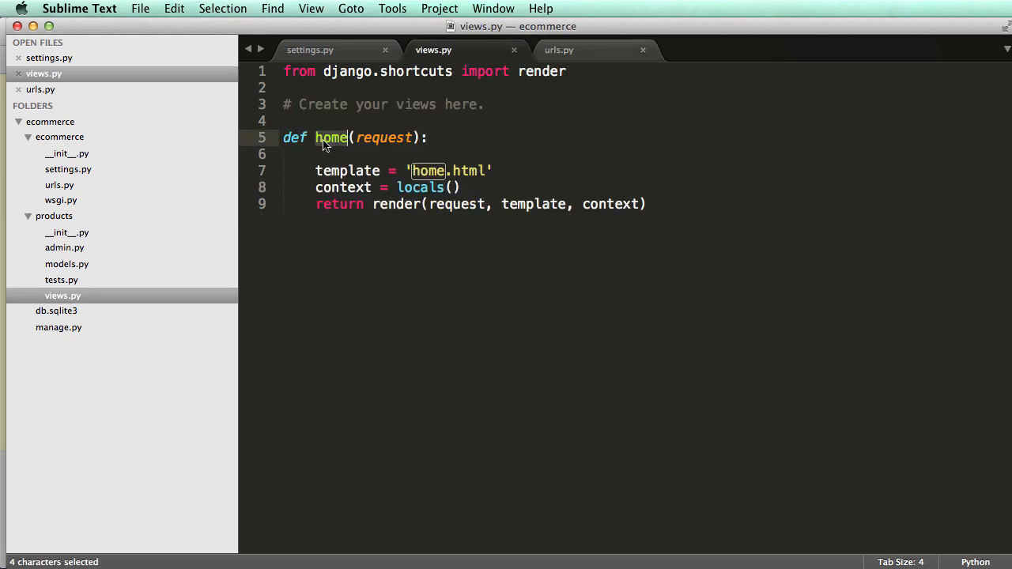
click(560, 49)
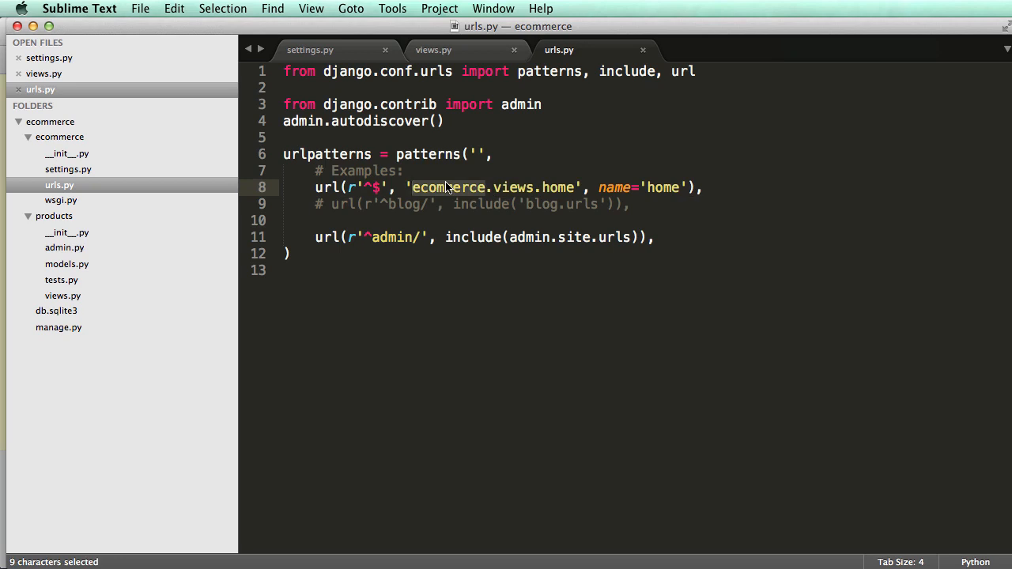
text(products)
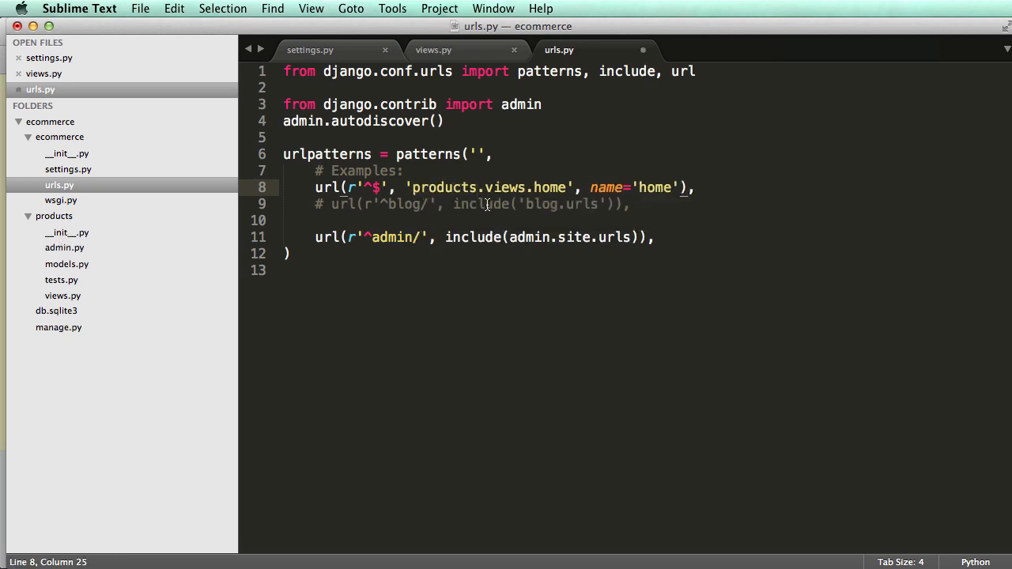
double_click(503, 187)
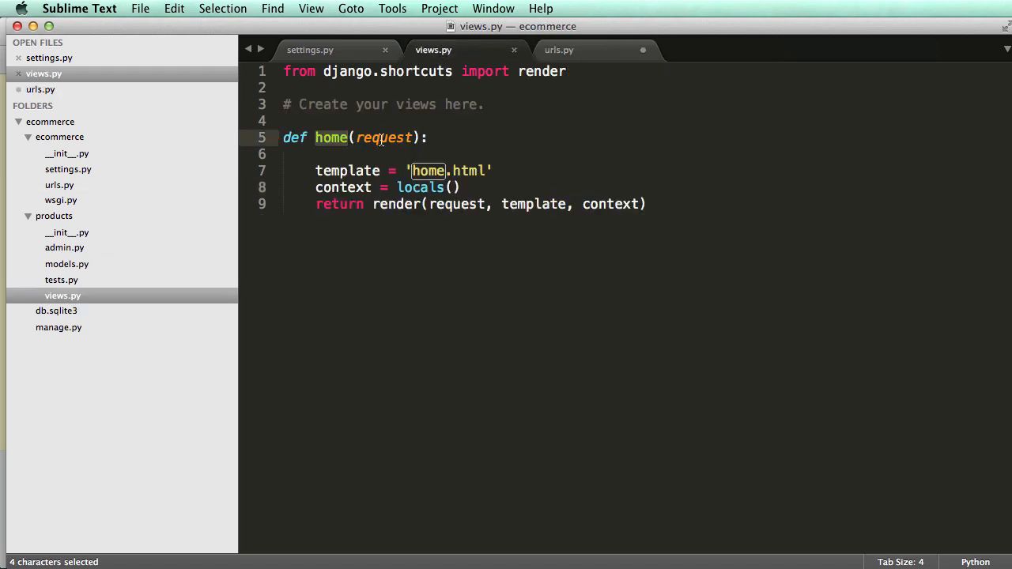
click(560, 49)
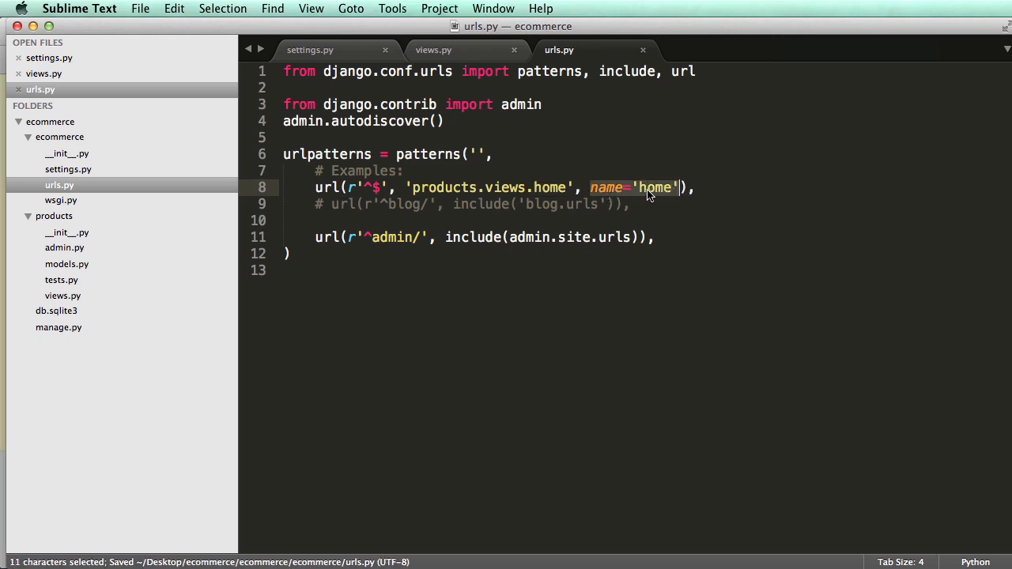
click(649, 187)
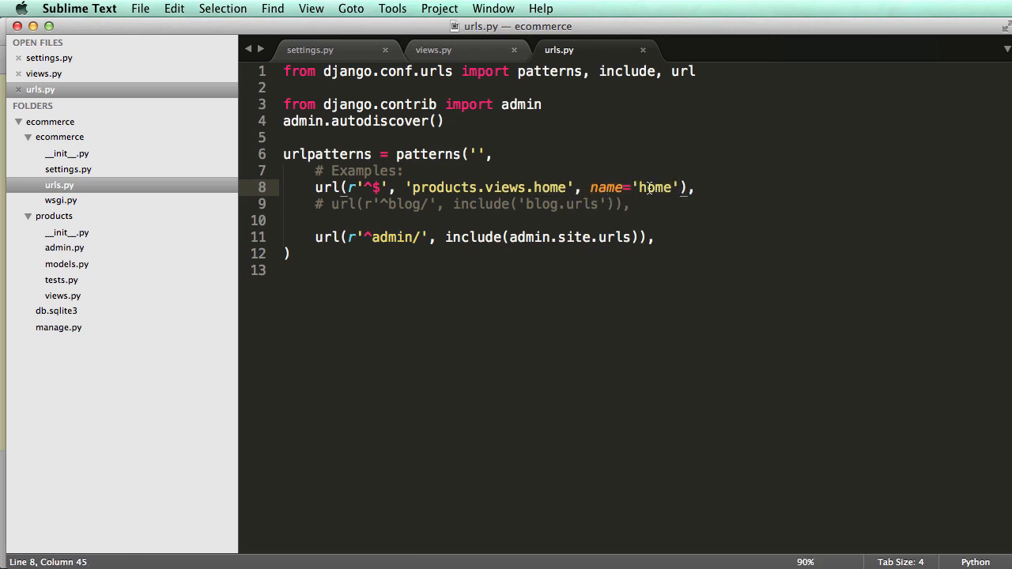
key(cmd+s)
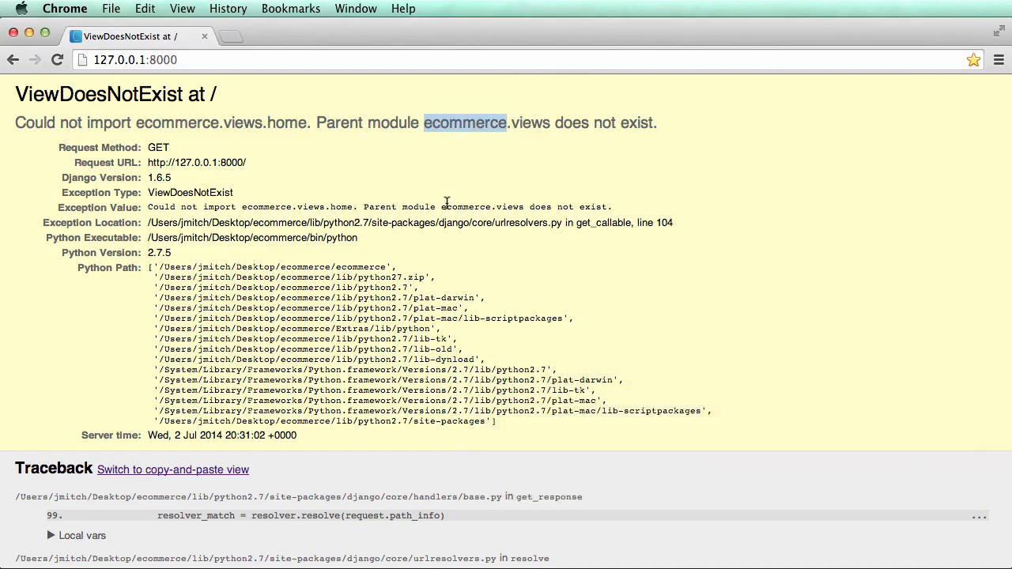
Rename the view to abc in urls.py and read the resulting ViewDoesNotExist error
click(57, 60)
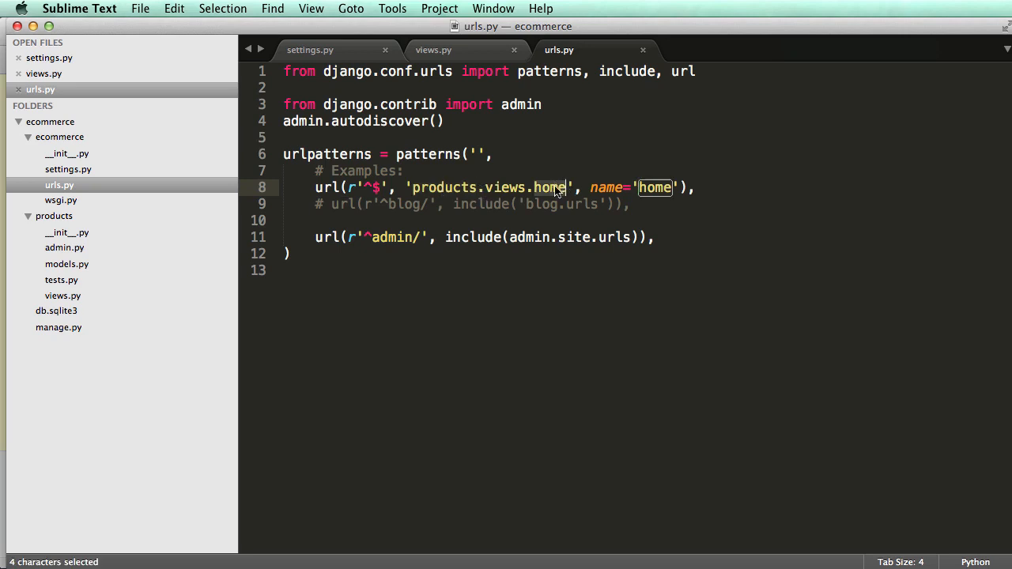
text(abc)
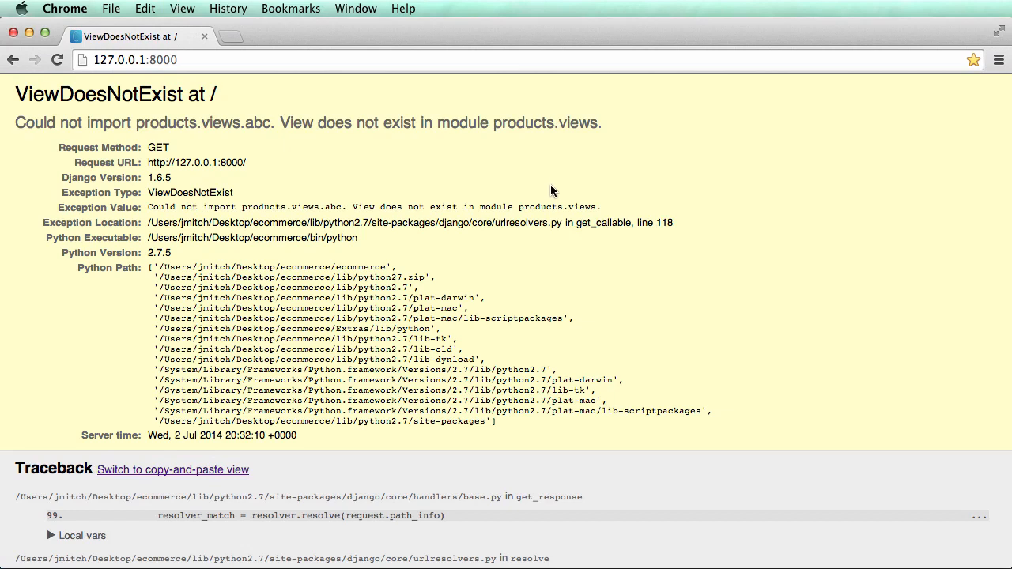
mouse_move(285, 123)
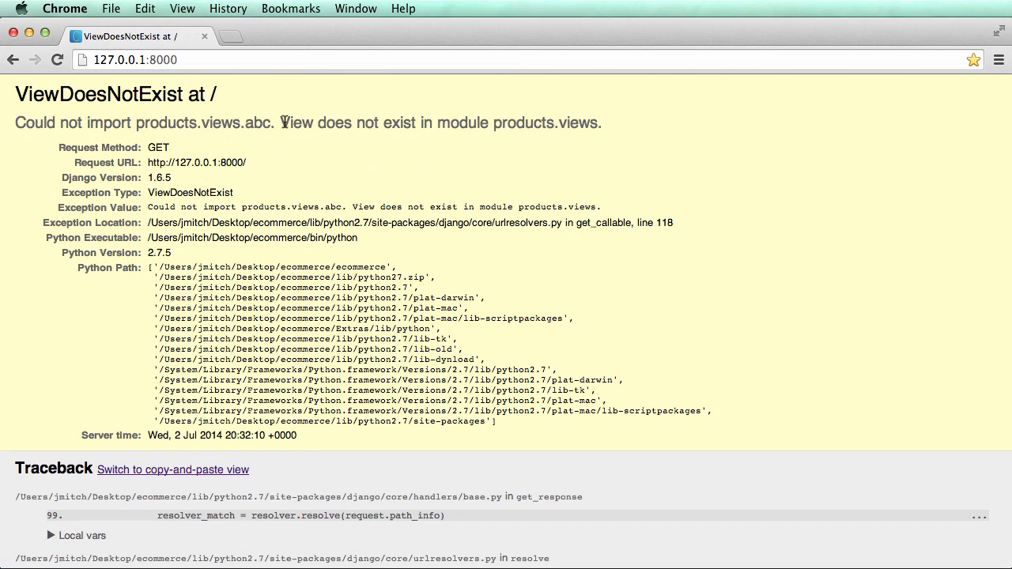
double_click(464, 123)
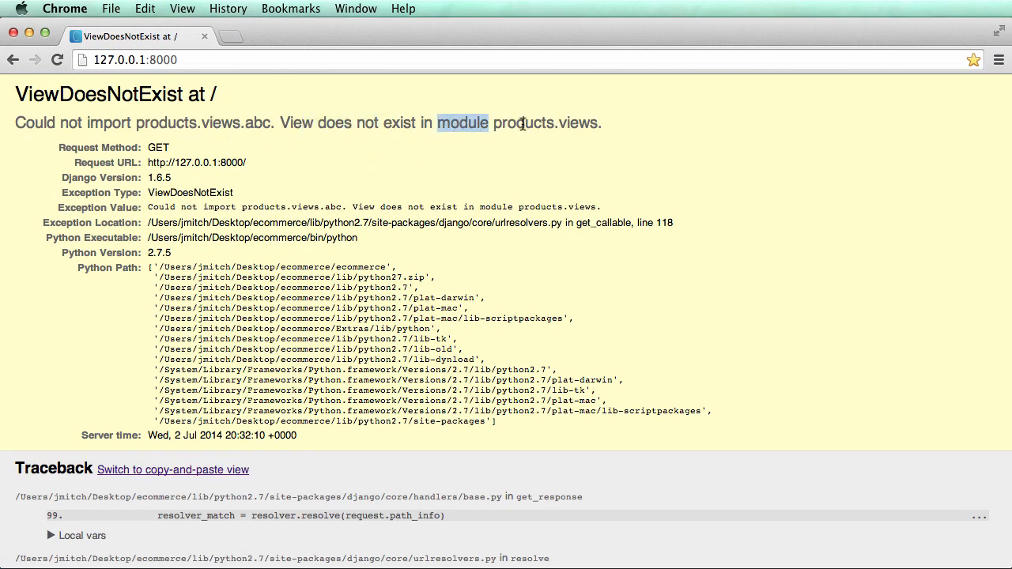
double_click(579, 124)
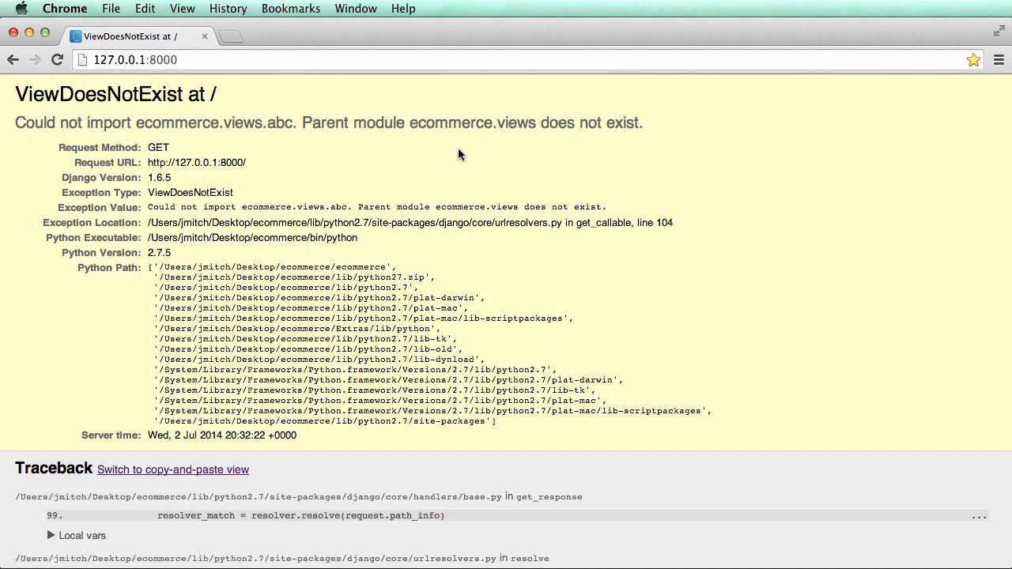
double_click(516, 124)
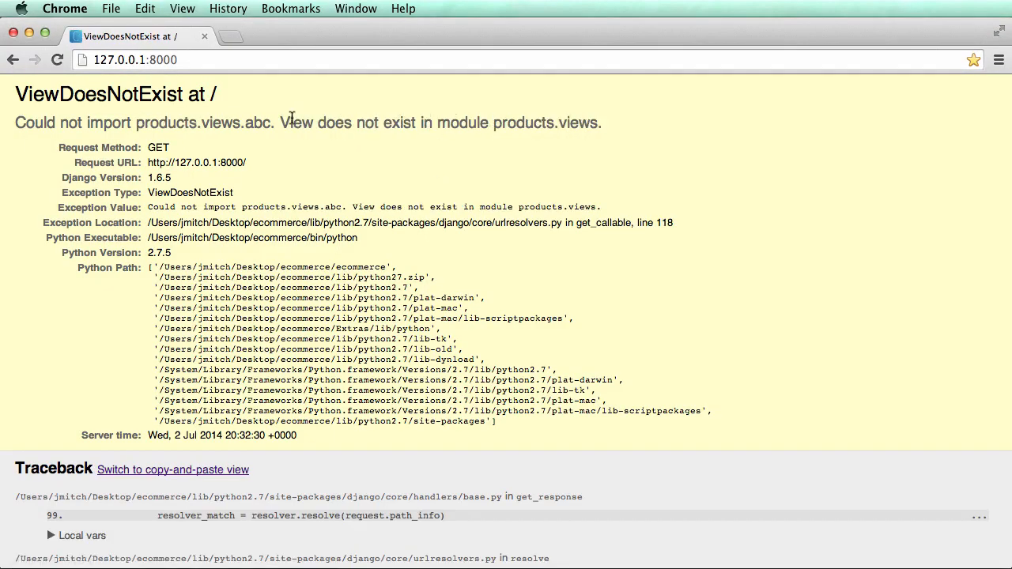
drag(278, 123, 434, 123)
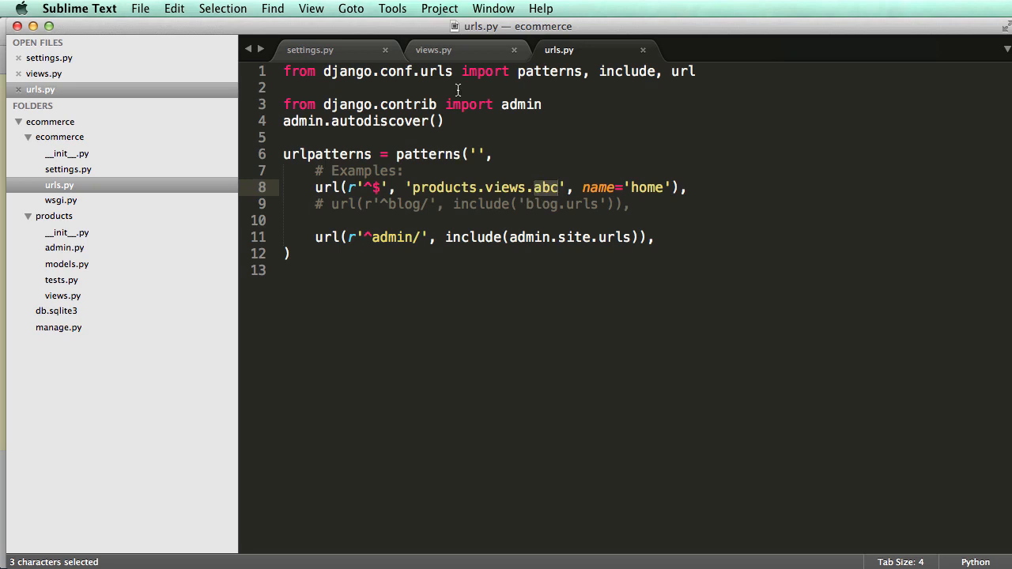
Rename the view to abc in views.py and see TemplateDoesNotExist for home.html
click(434, 49)
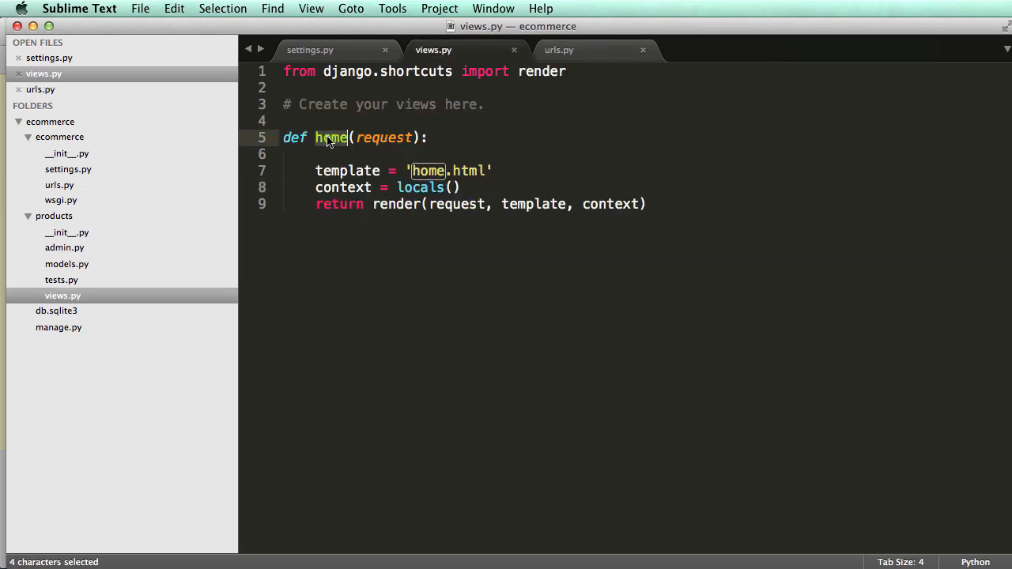
text(abc)
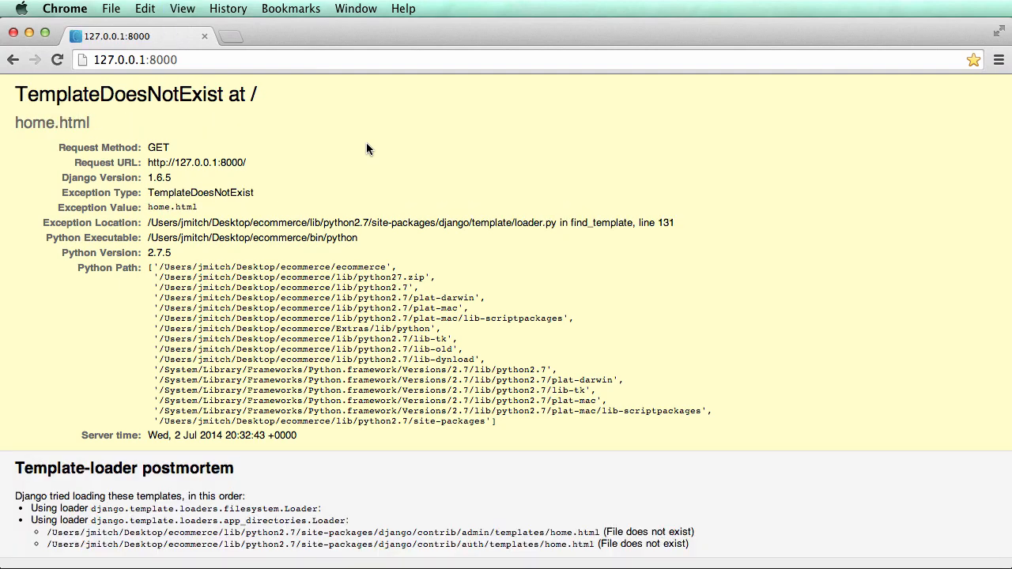
double_click(52, 123)
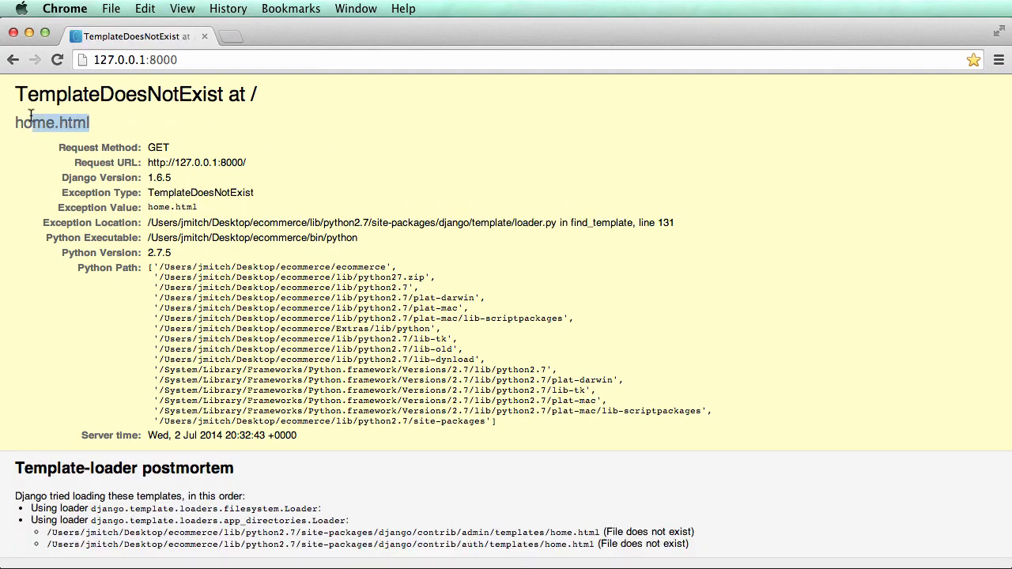
scroll(down, 3)
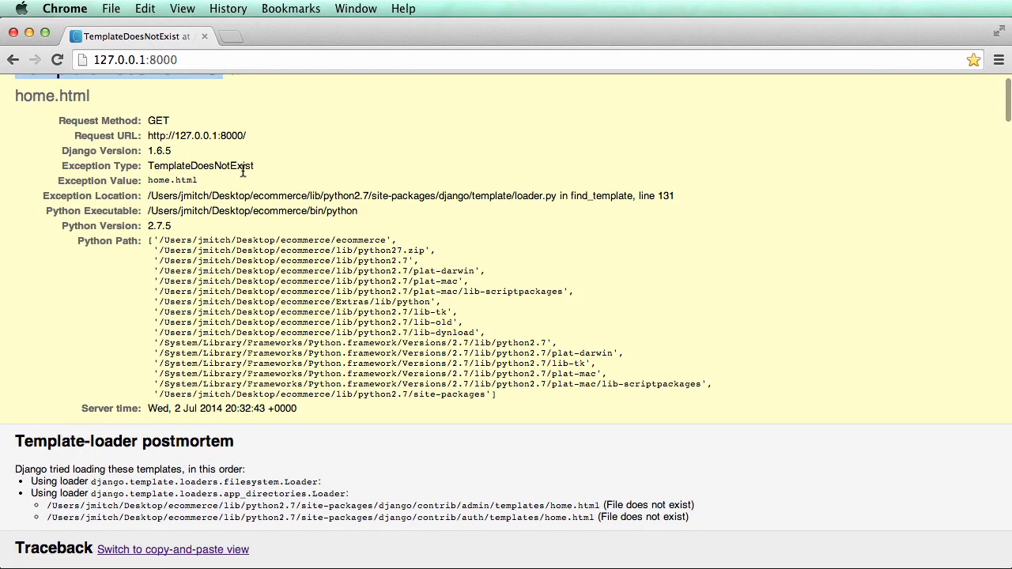
mouse_move(253, 196)
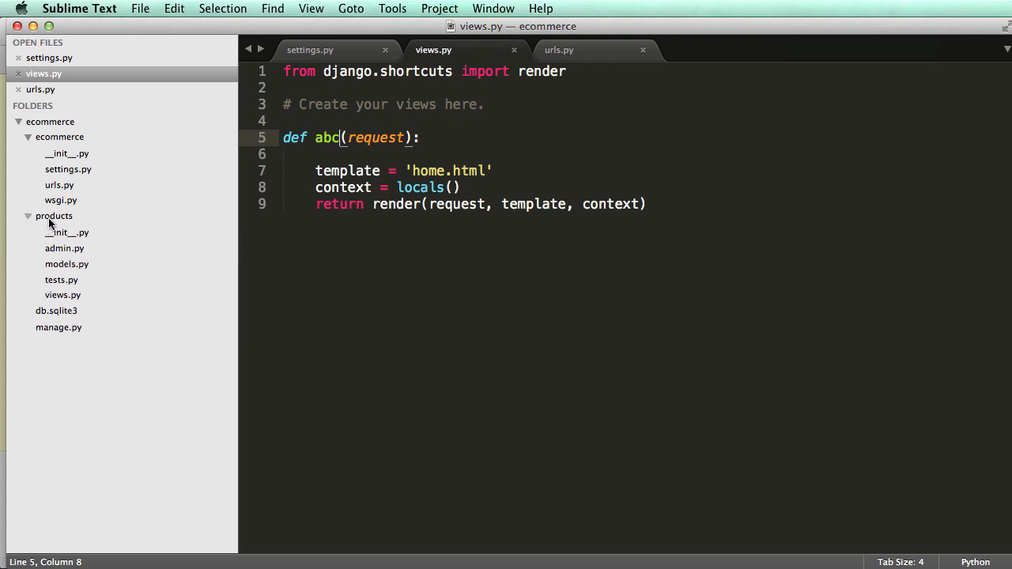
Create a templates folder inside the products app
right_click(53, 215)
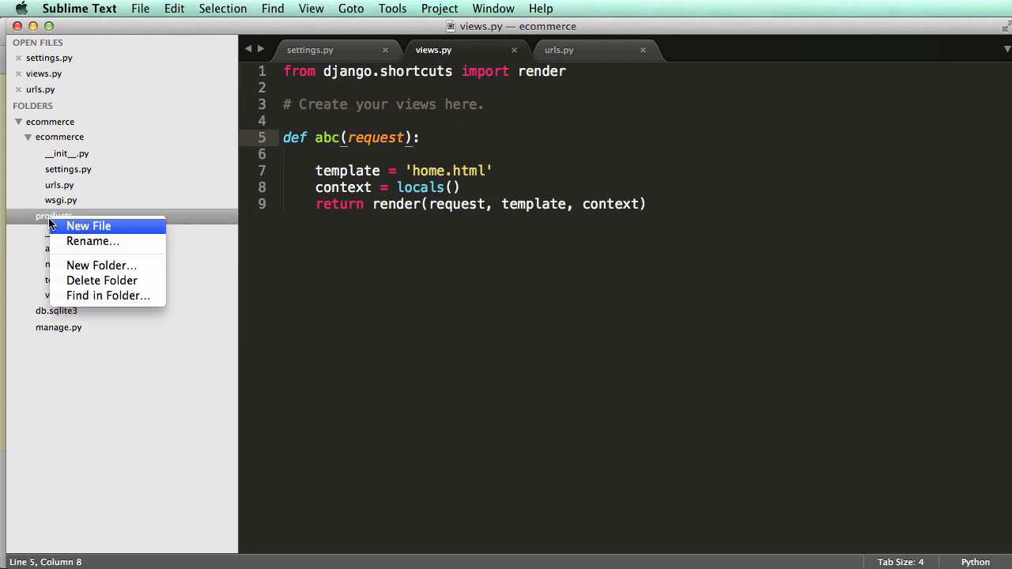
click(101, 265)
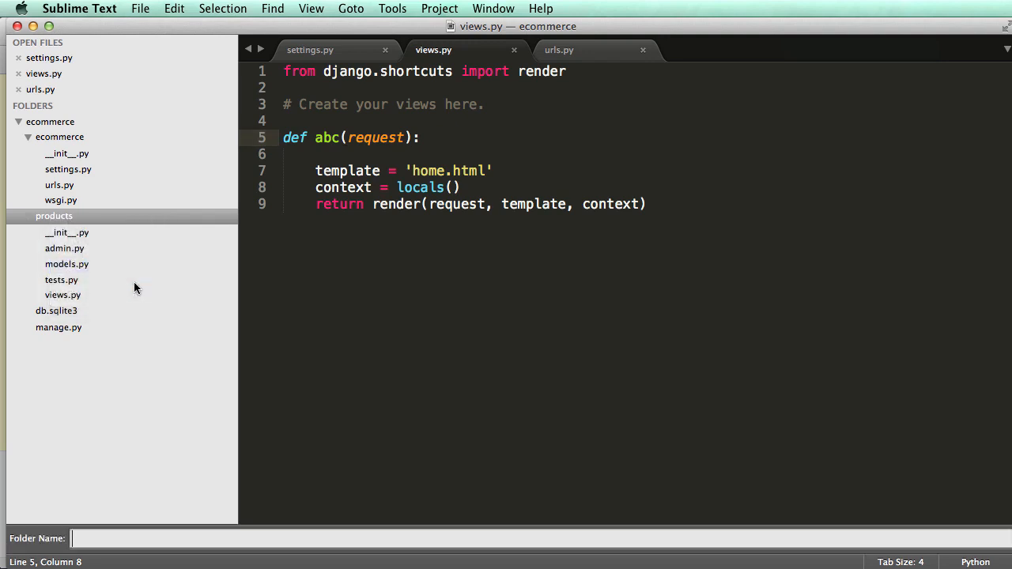
text(templat)
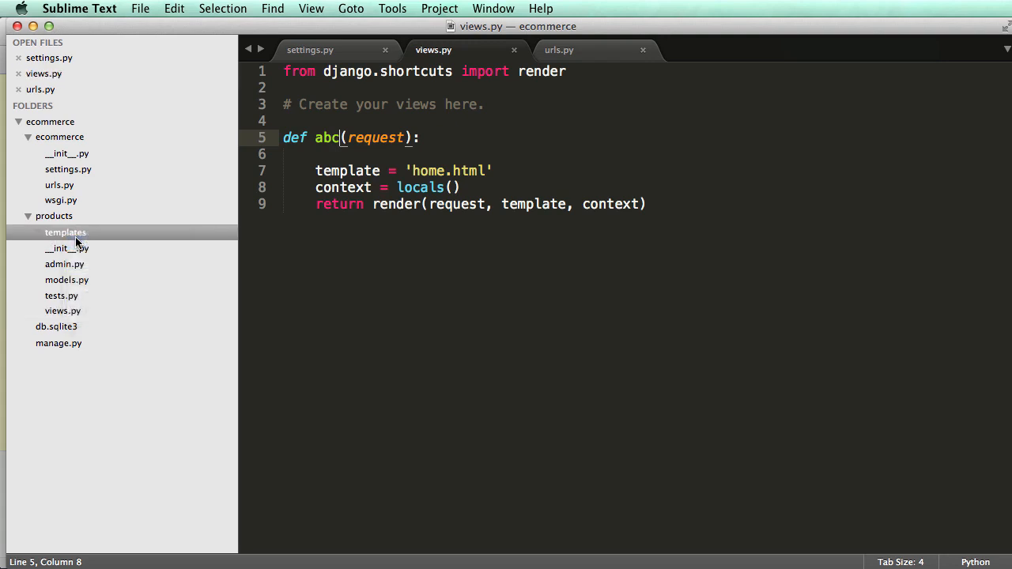
Save a new empty file as home.html in the templates folder
key(cmd+n)
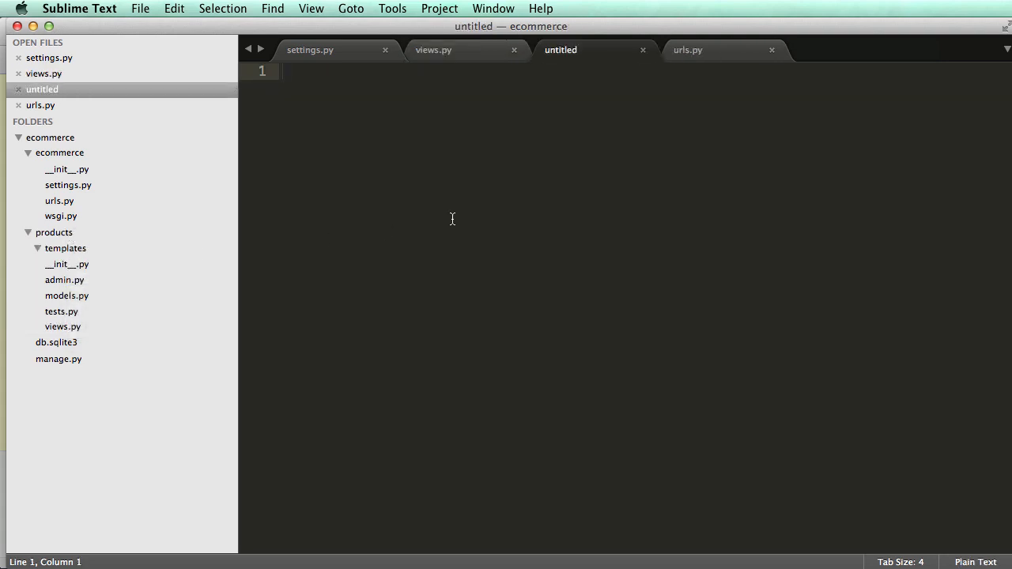
key(cmd+s)
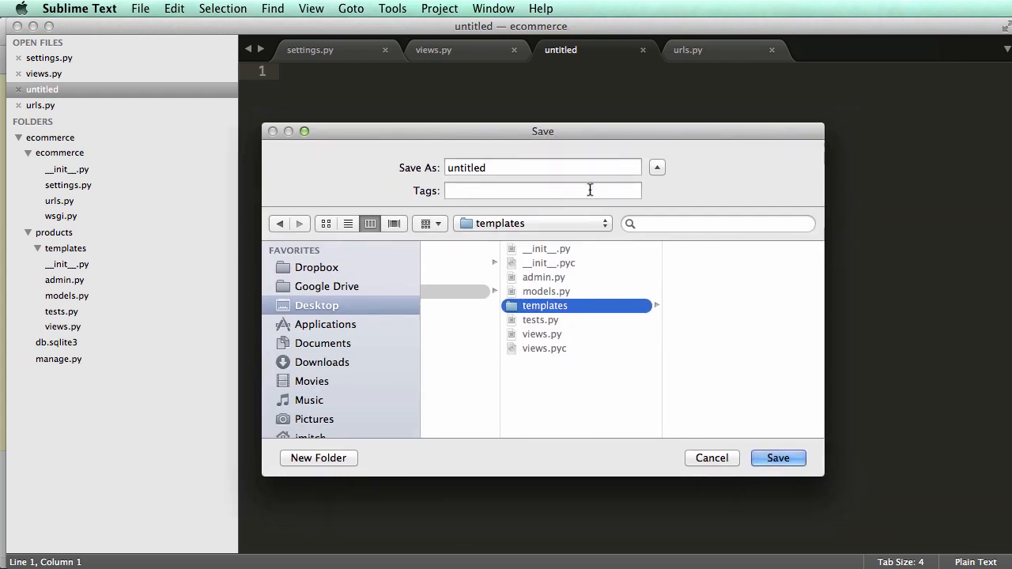
text(home.)
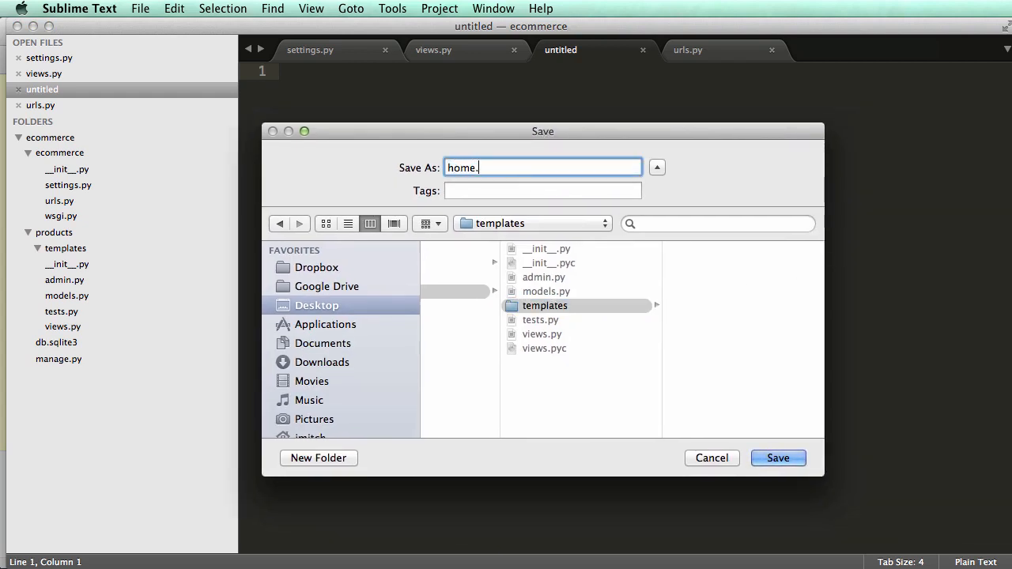
click(778, 458)
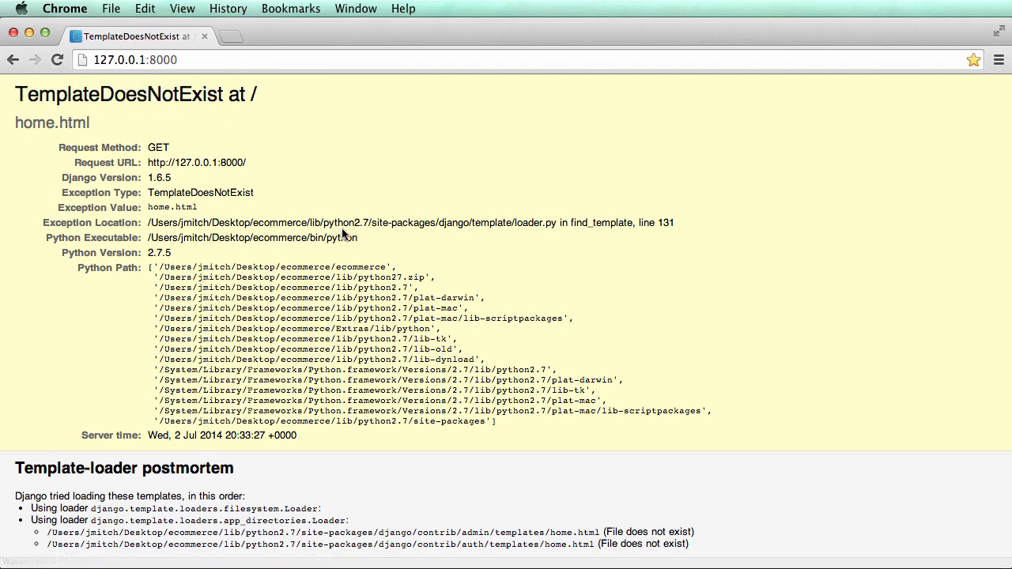
scroll(down, 3)
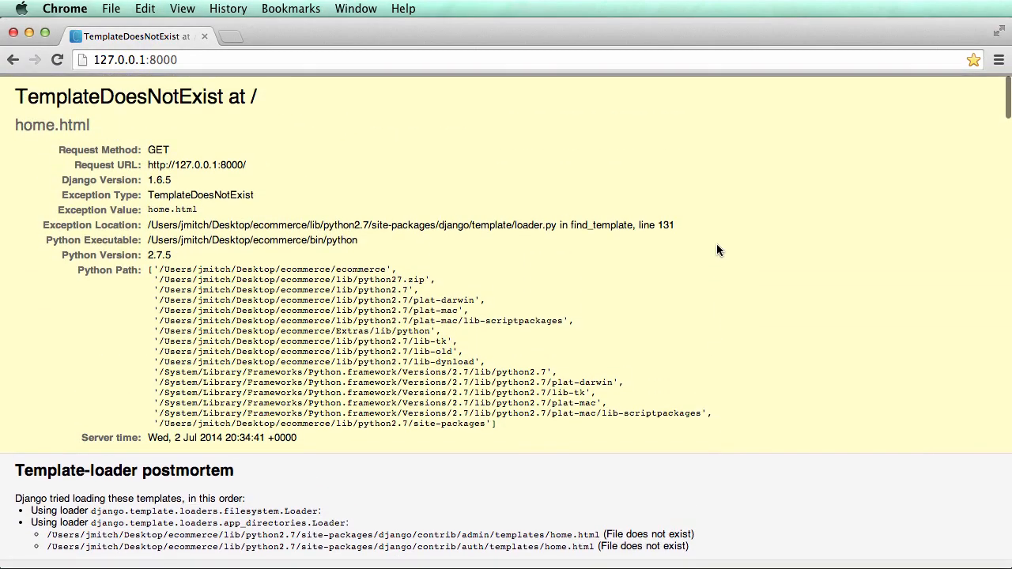
scroll(down, 3)
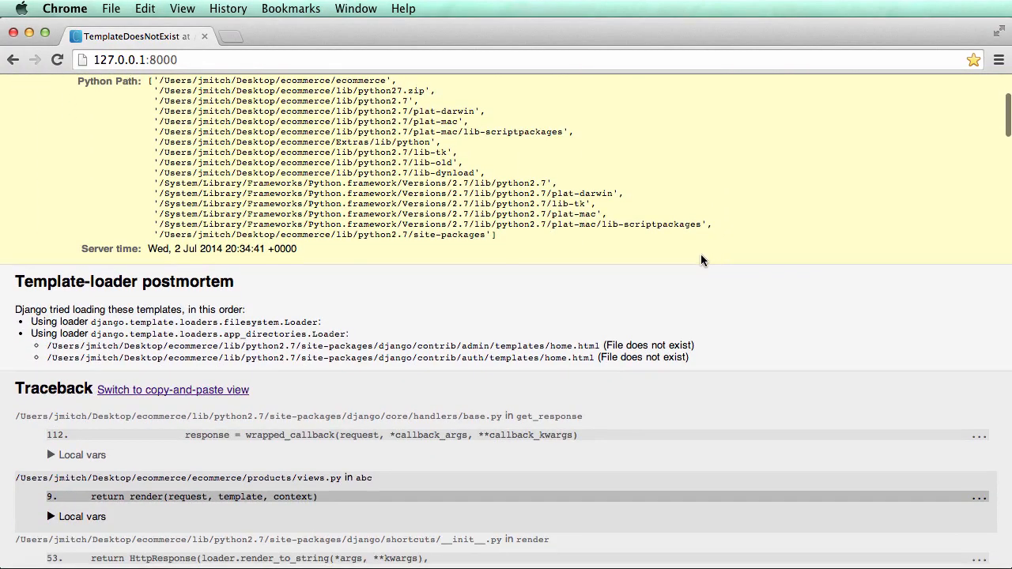
scroll(down, 3)
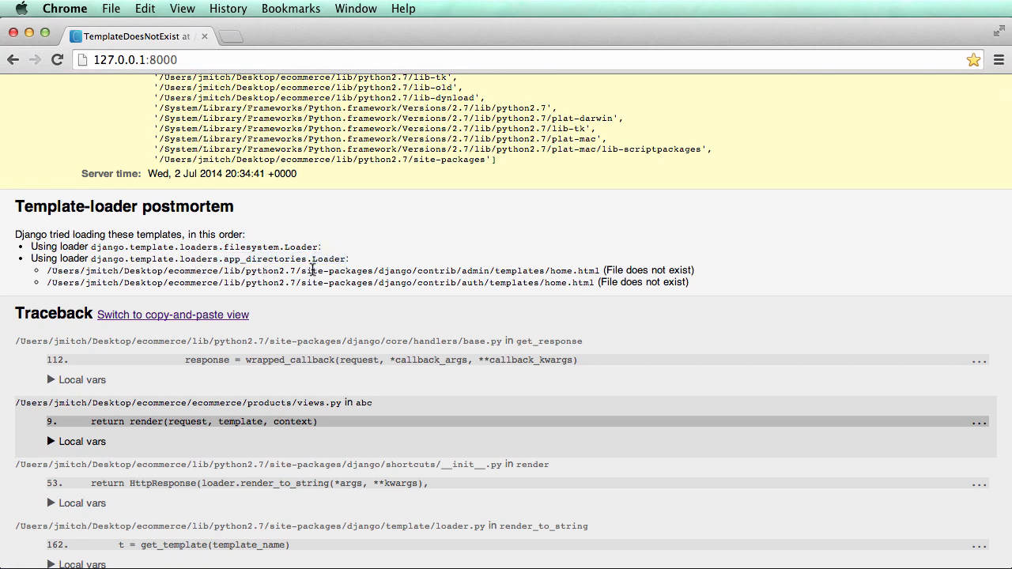
mouse_move(465, 270)
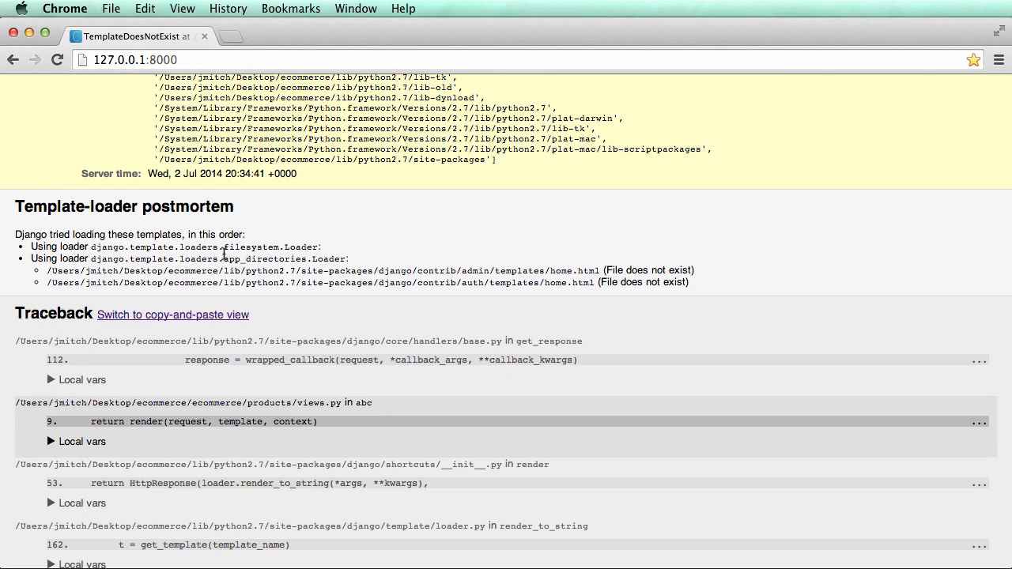
scroll(up, 3)
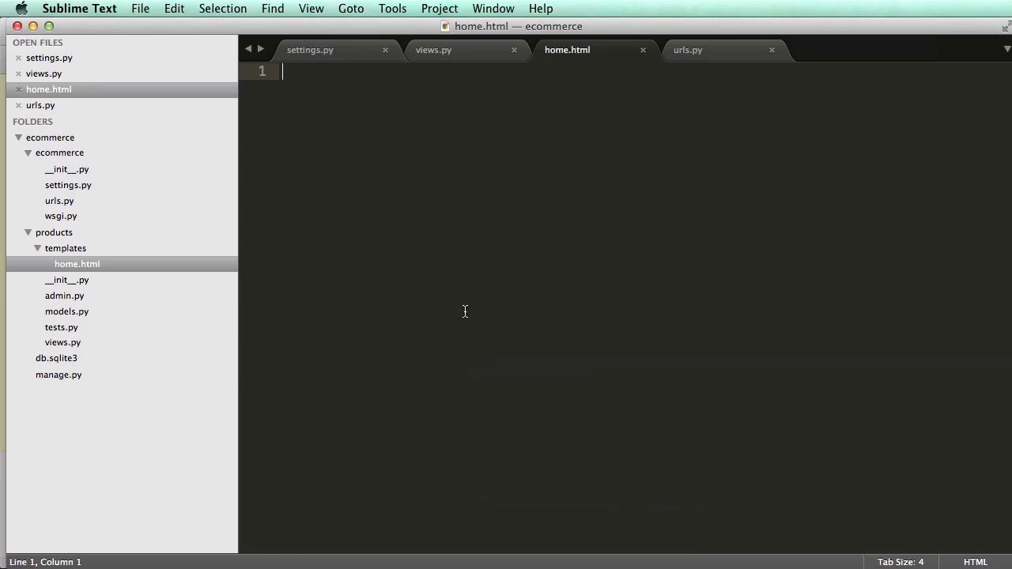
Add 'products' to INSTALLED_APPS in settings.py and write <h1>Hello</h1> in home.html
click(310, 49)
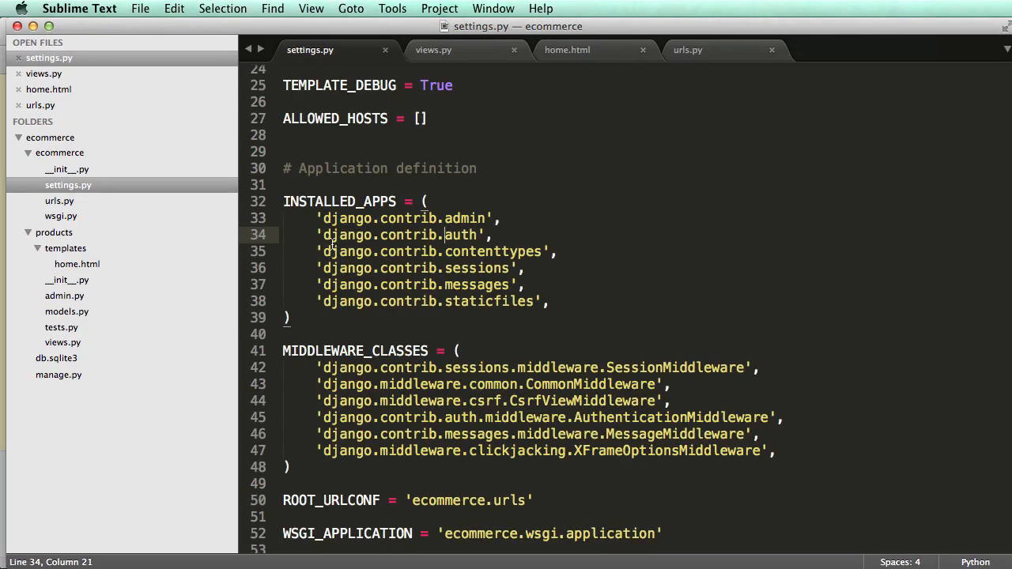
double_click(338, 203)
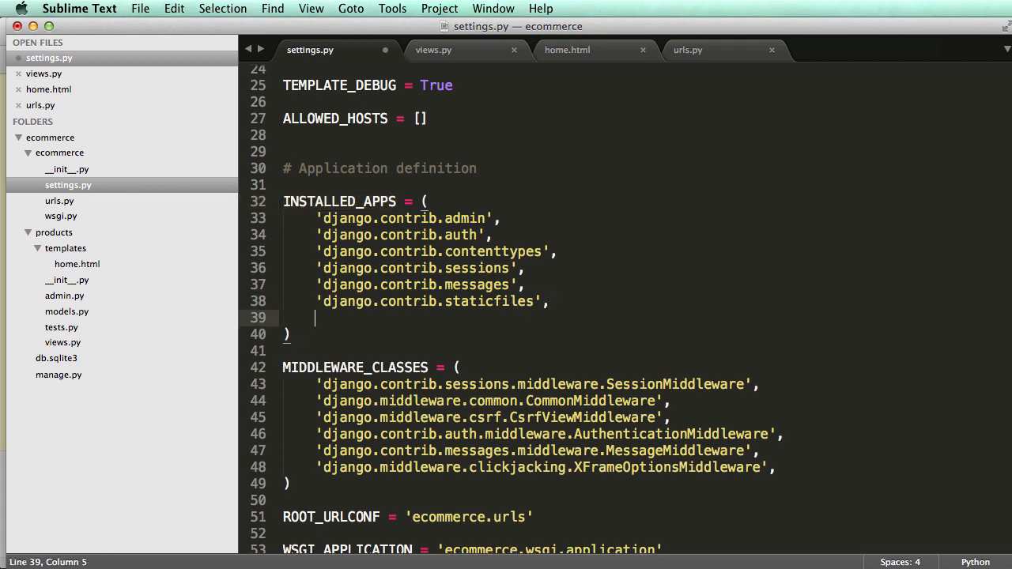
text('products')
text(<)
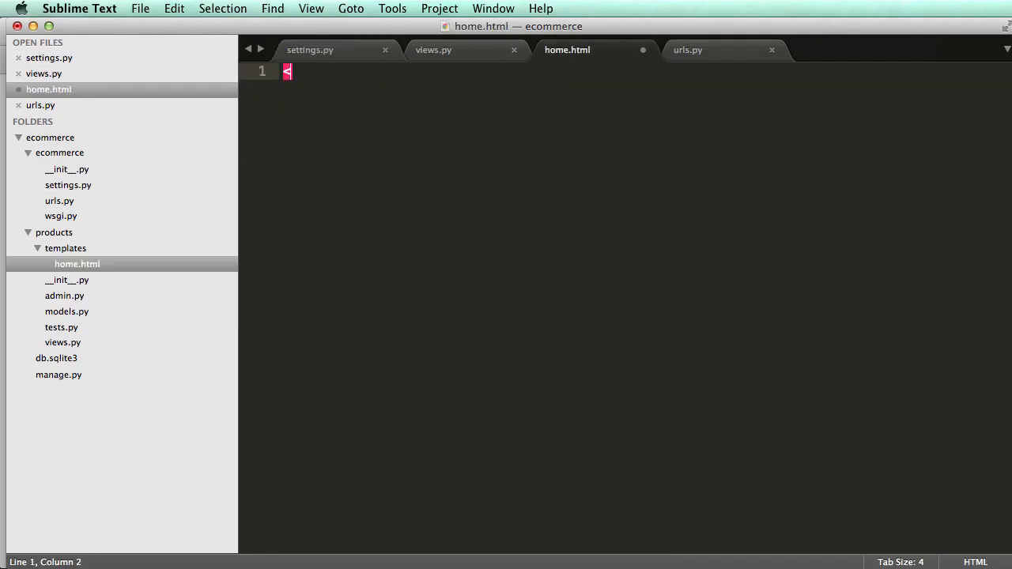
text(h1>Hello</h1>)
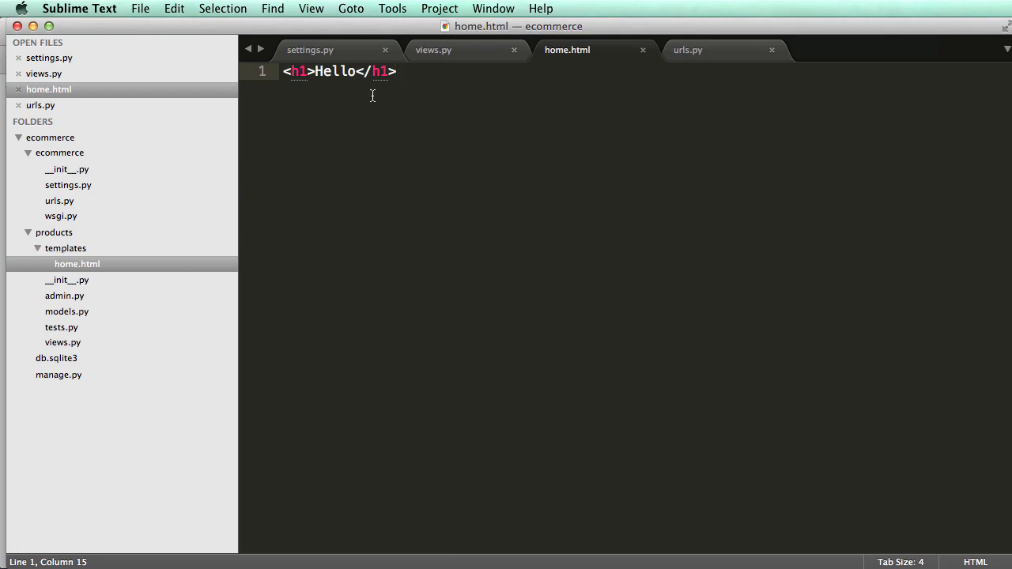
Check the Template-loader postmortem showing home2.html searched in products/templates
click(433, 49)
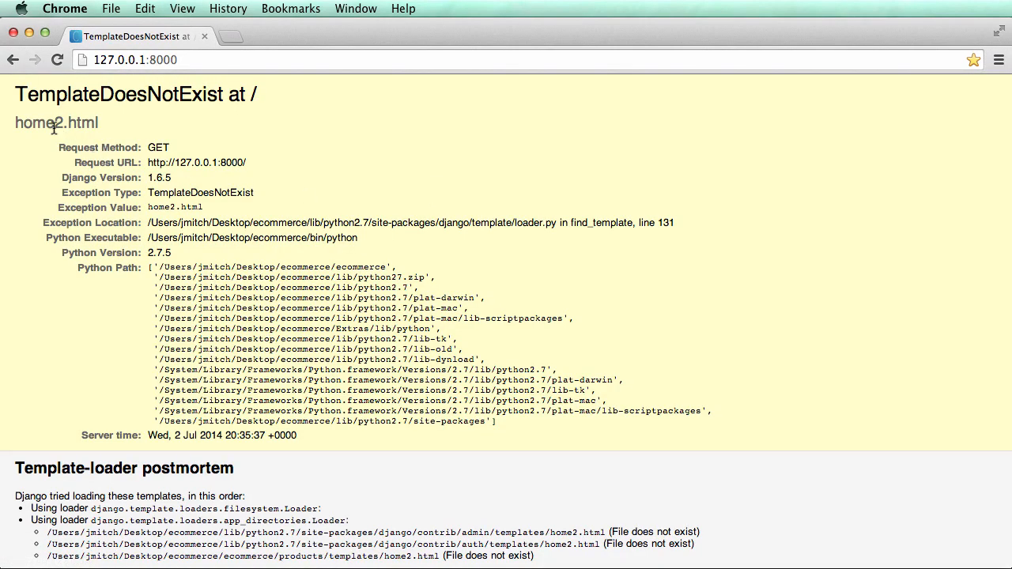
scroll(down, 3)
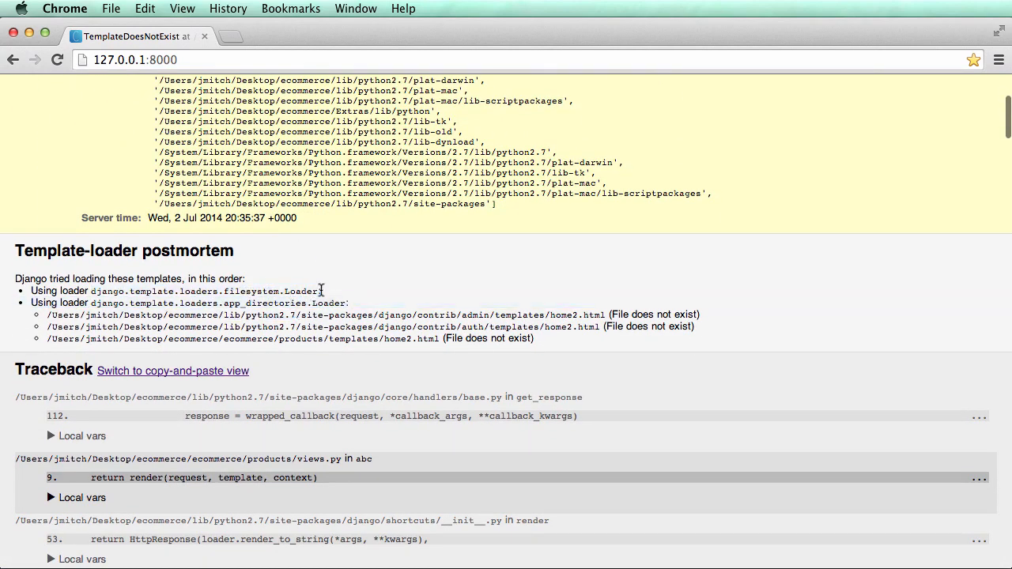
drag(91, 304, 224, 304)
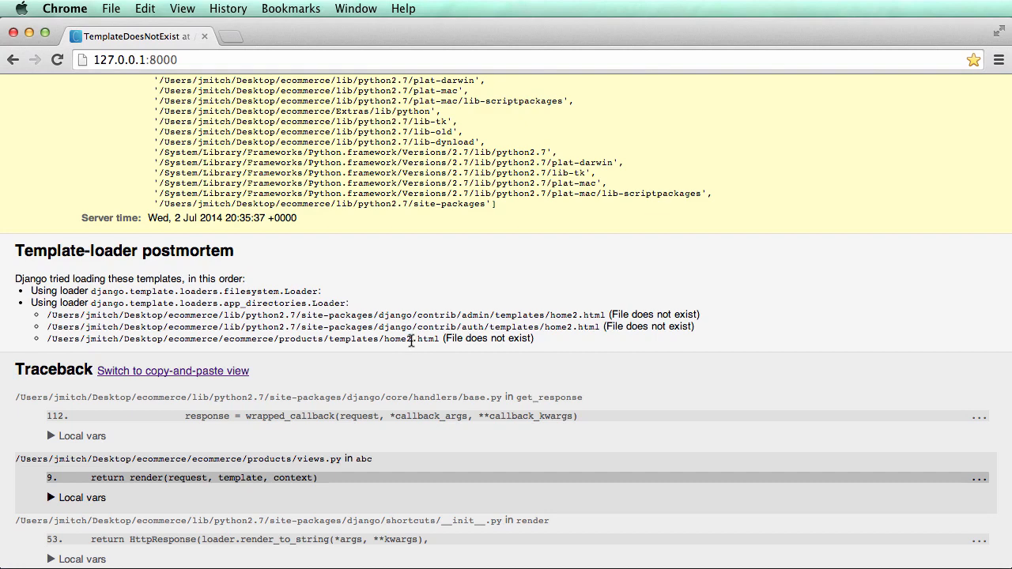
double_click(395, 339)
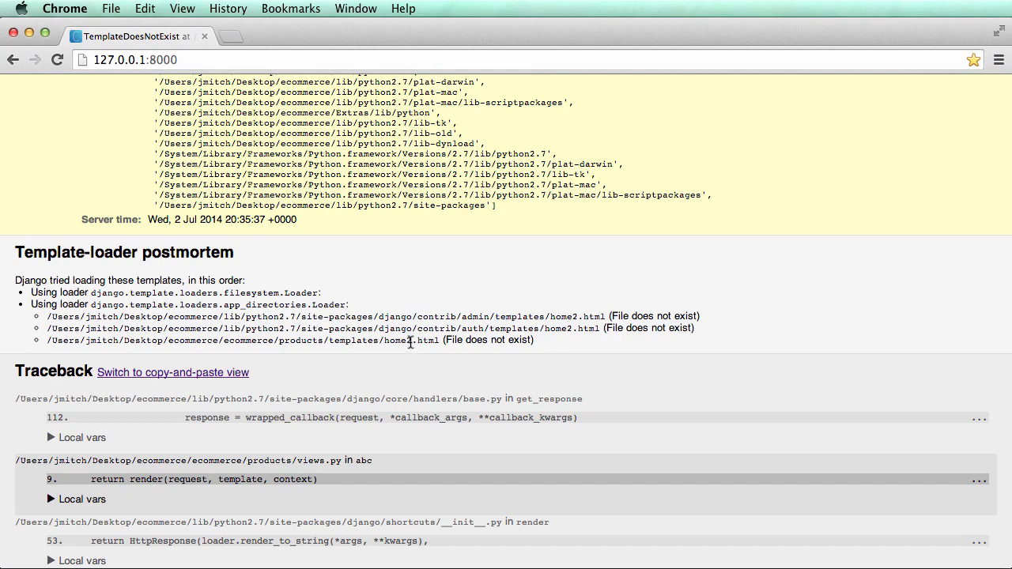
double_click(355, 340)
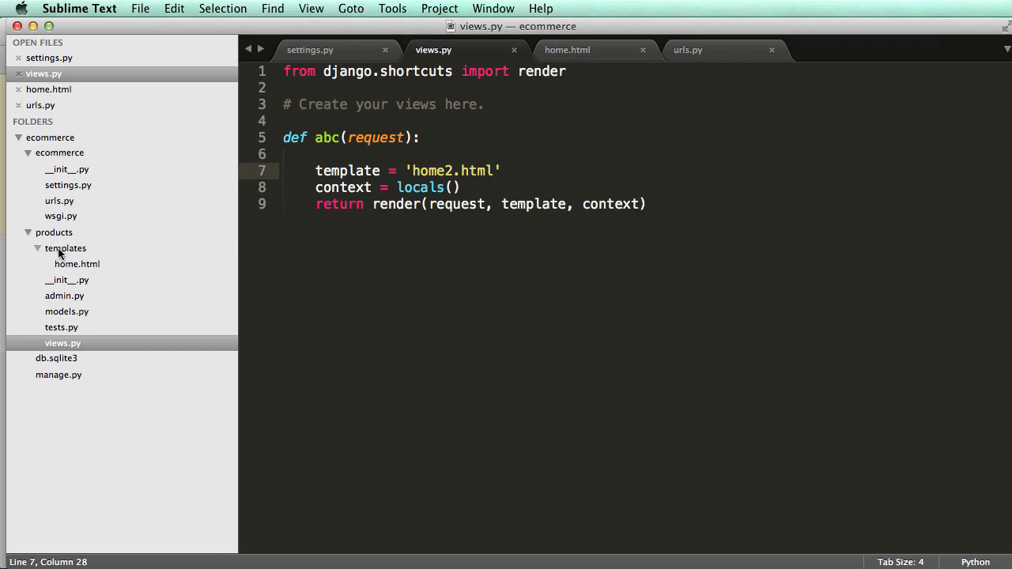
mouse_move(76, 264)
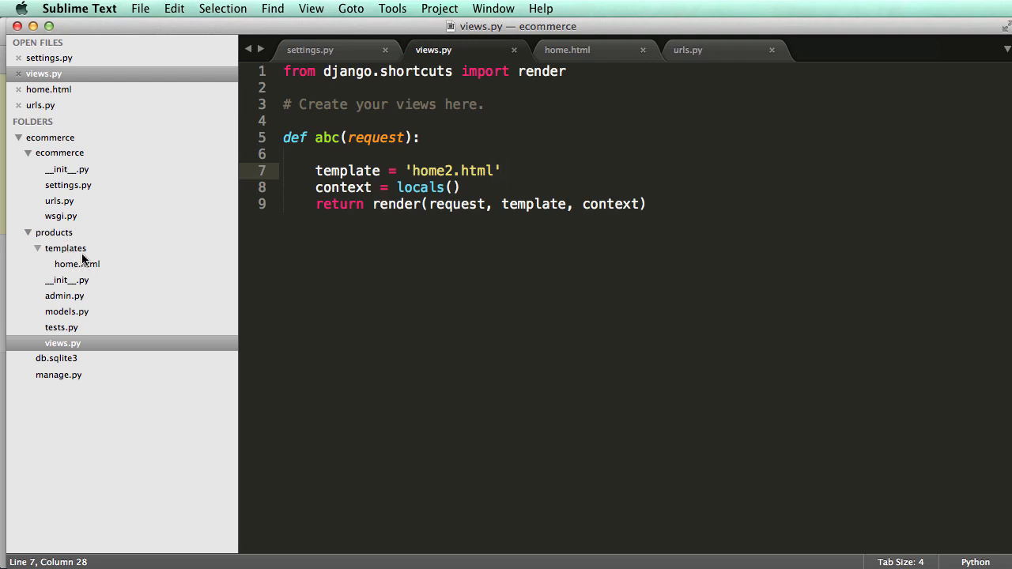
mouse_move(82, 285)
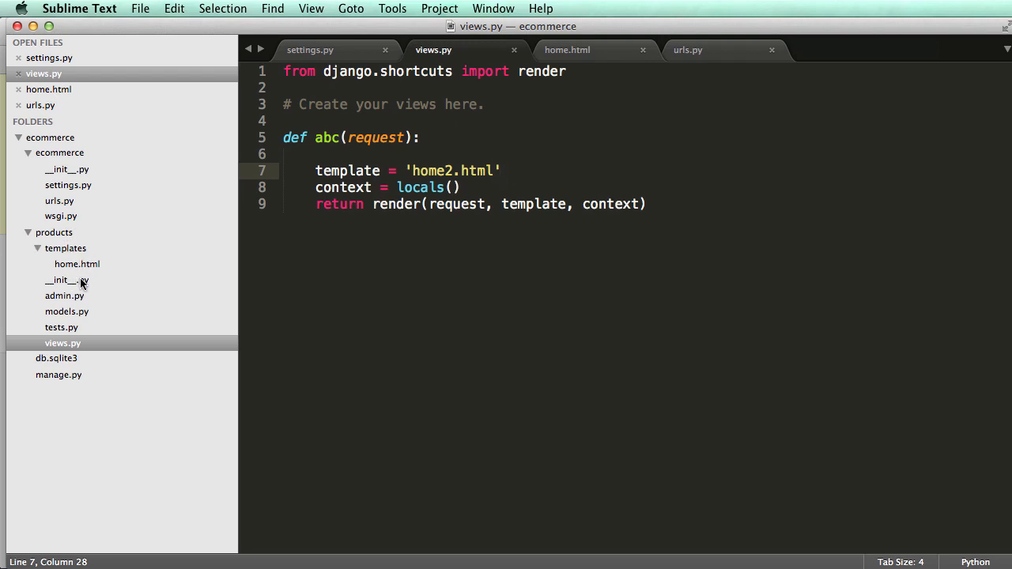
mouse_move(81, 284)
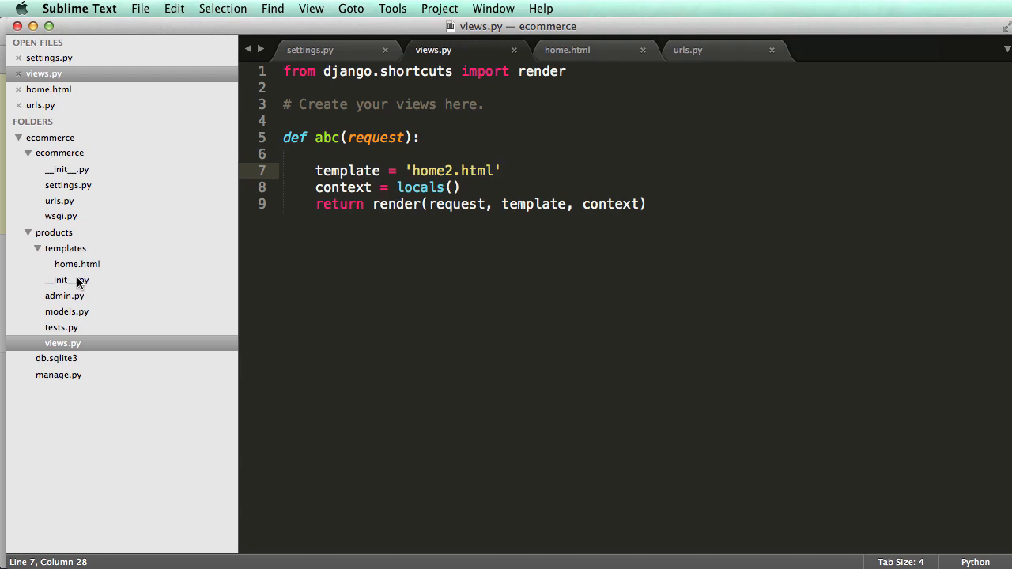
Reveal home.html under products/templates in the sidebar file tree
click(29, 231)
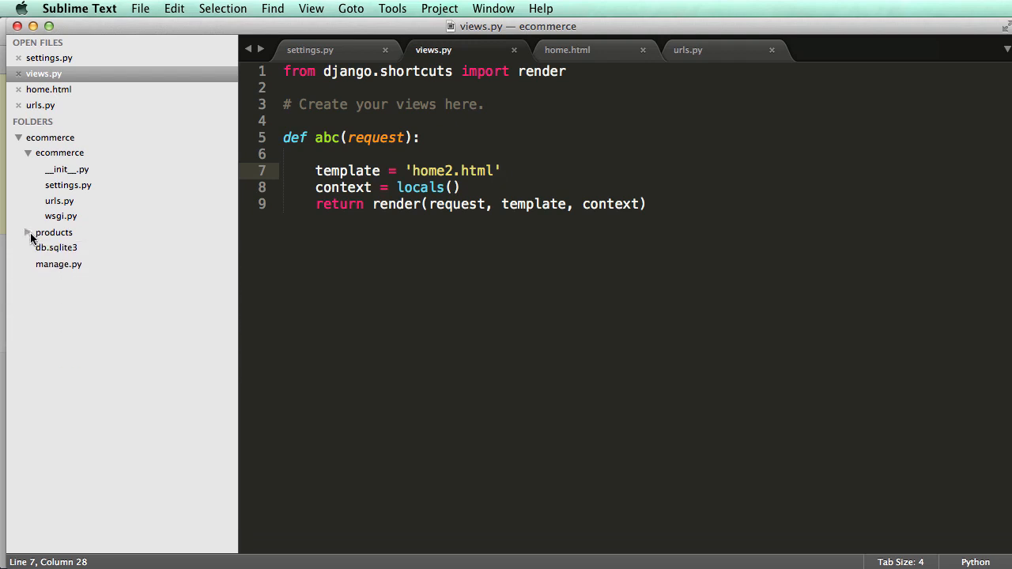
click(54, 231)
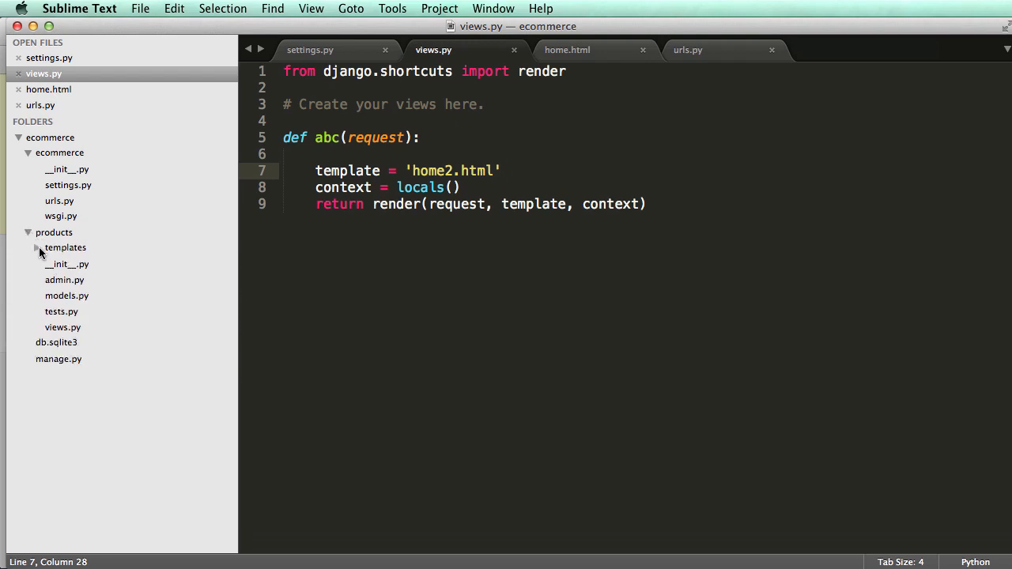
click(37, 247)
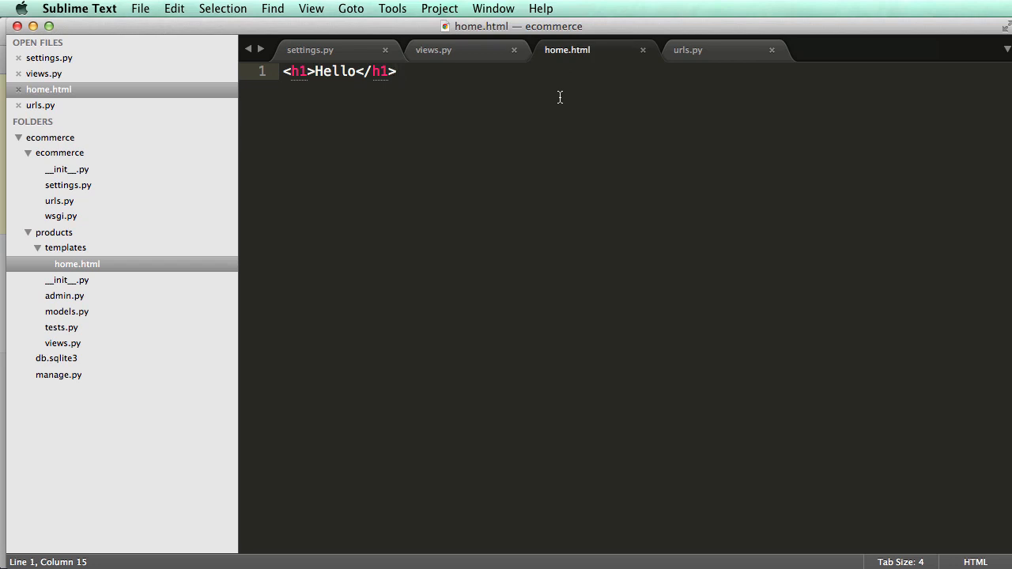
mouse_move(528, 112)
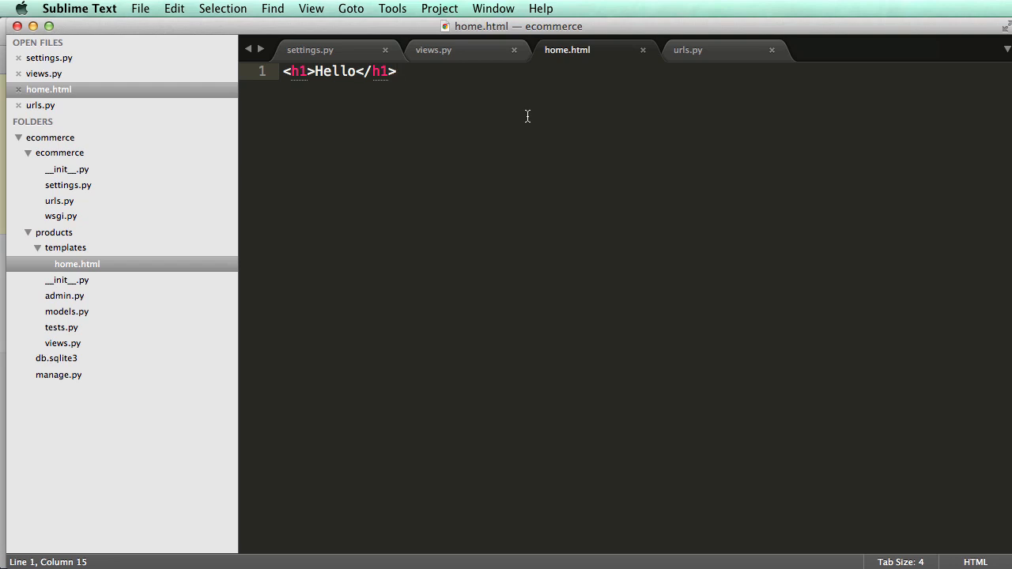
mouse_move(519, 117)
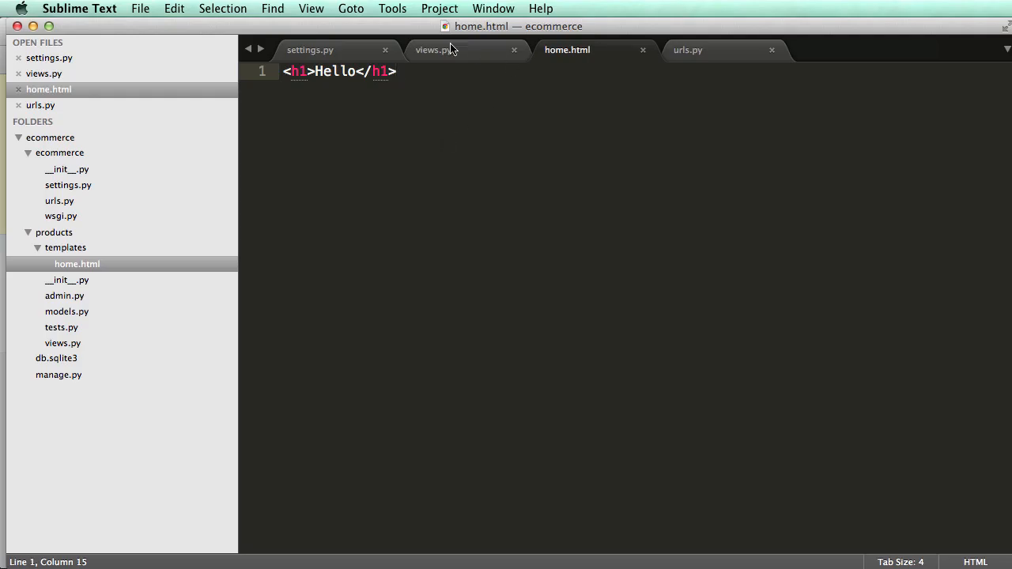
Revert the template name in views.py to 'home.html' and return to home.html
click(433, 49)
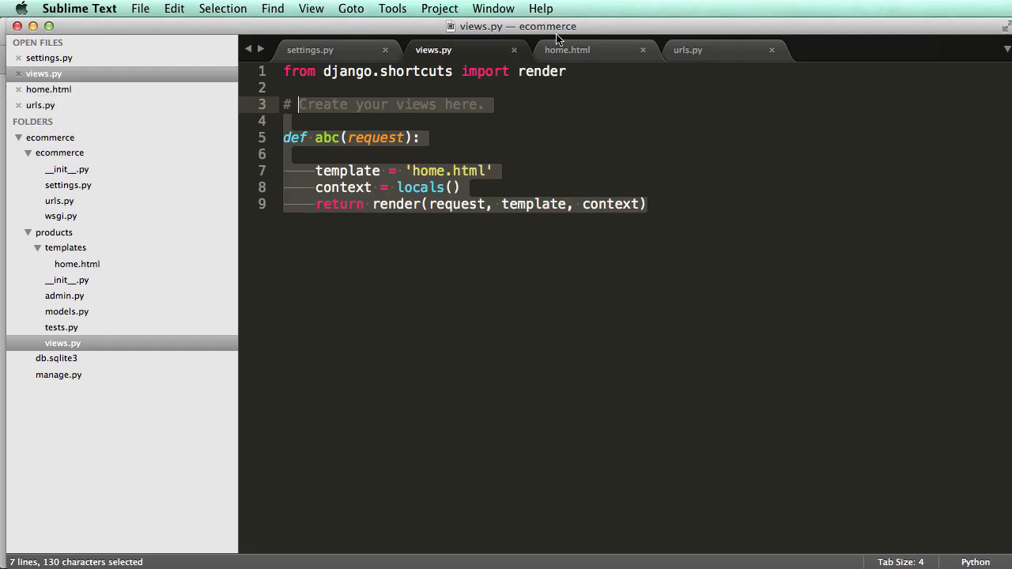
click(567, 50)
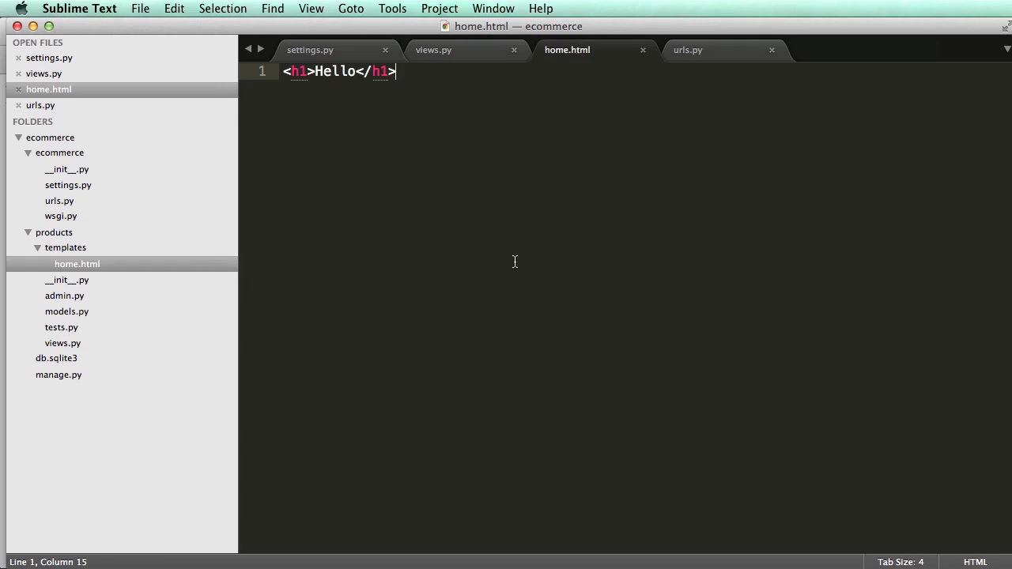
mouse_move(513, 283)
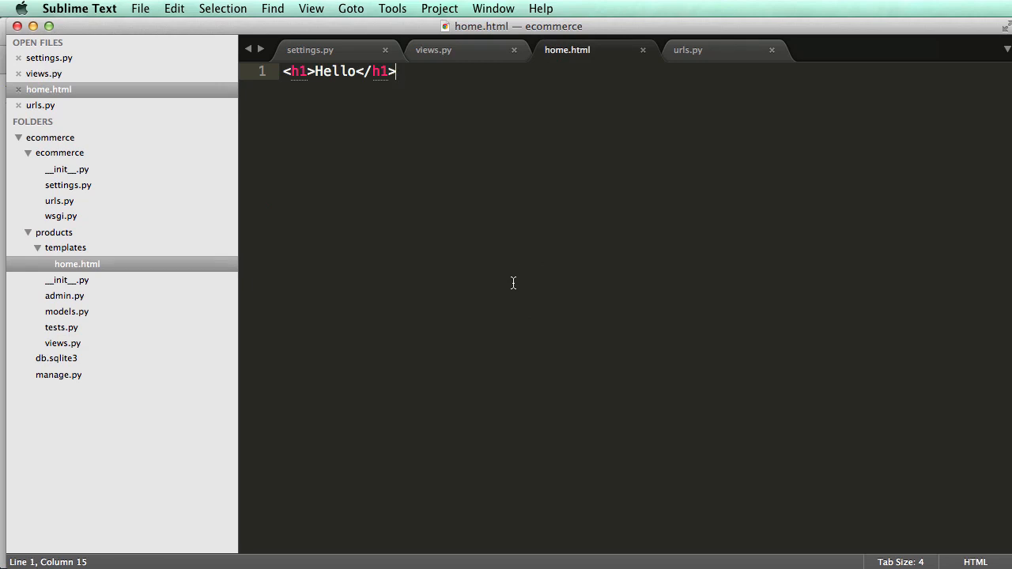